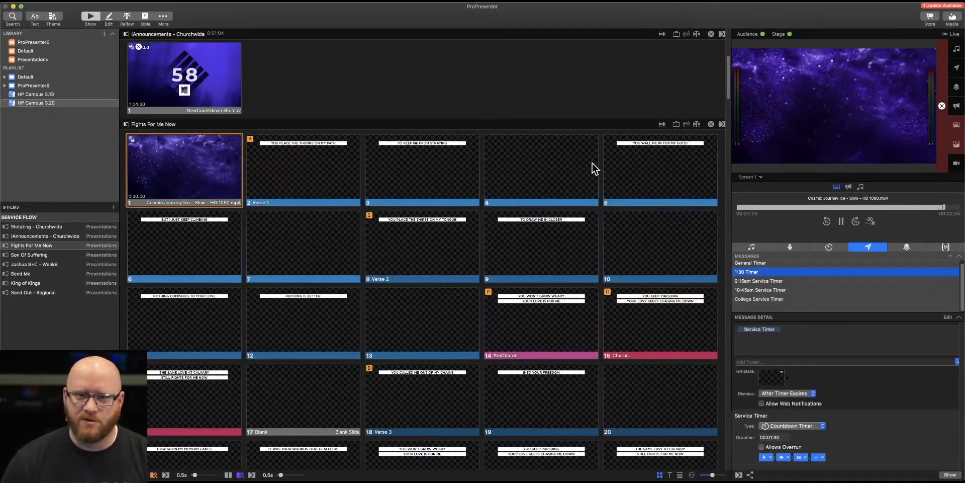
pyautogui.moveTo(601, 206)
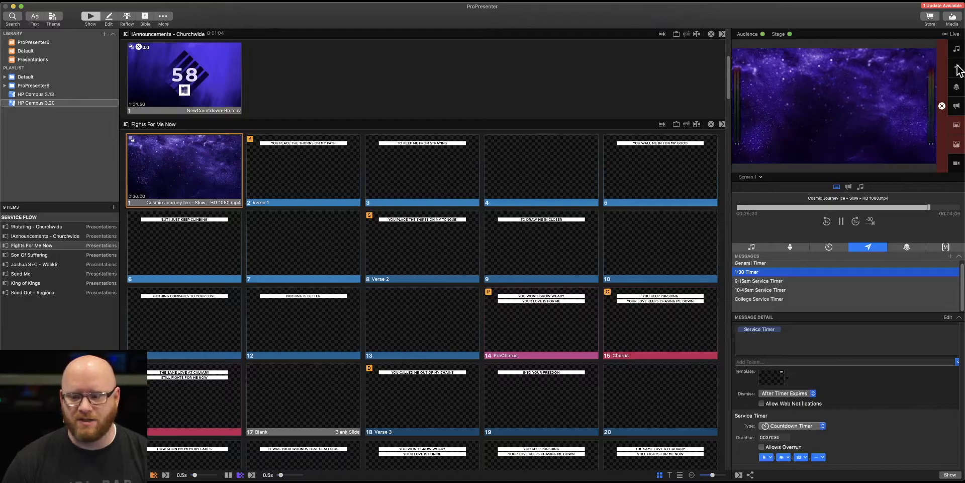
# Step: Keep the timer type set to Countdown Timer
pyautogui.click(759, 280)
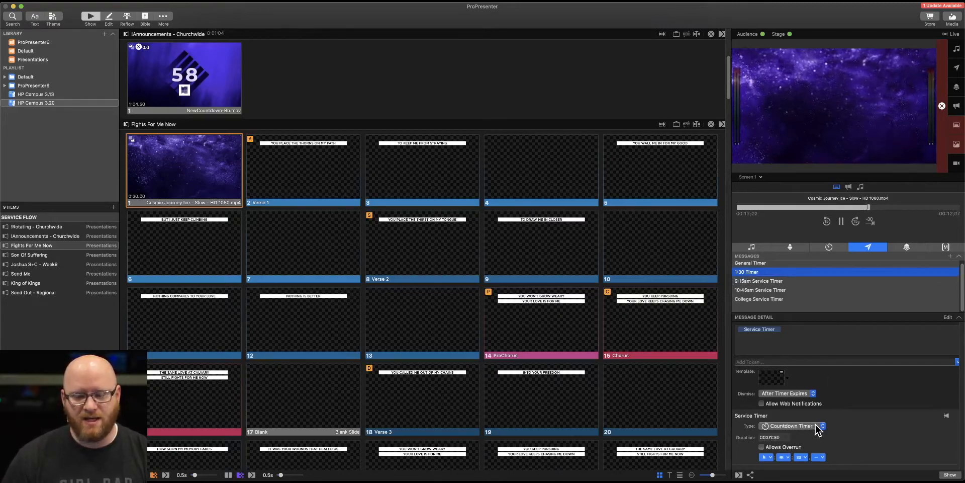
pyautogui.click(790, 425)
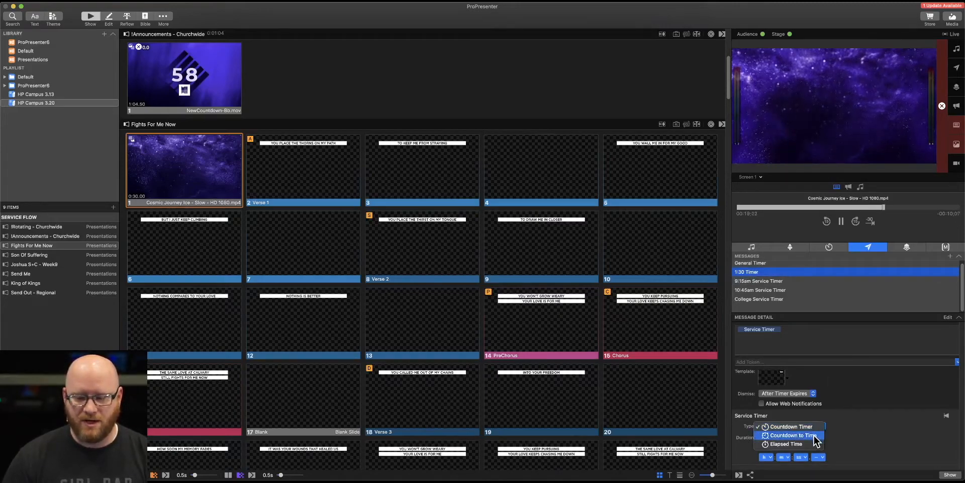
pyautogui.click(791, 425)
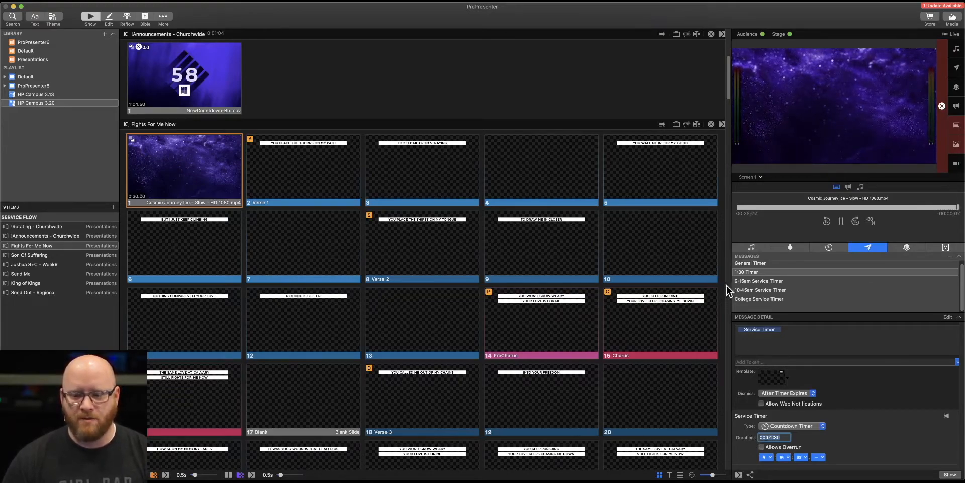
# Step: Select the 9:15am Service Timer message, counting down to 9:15 AM
pyautogui.click(746, 272)
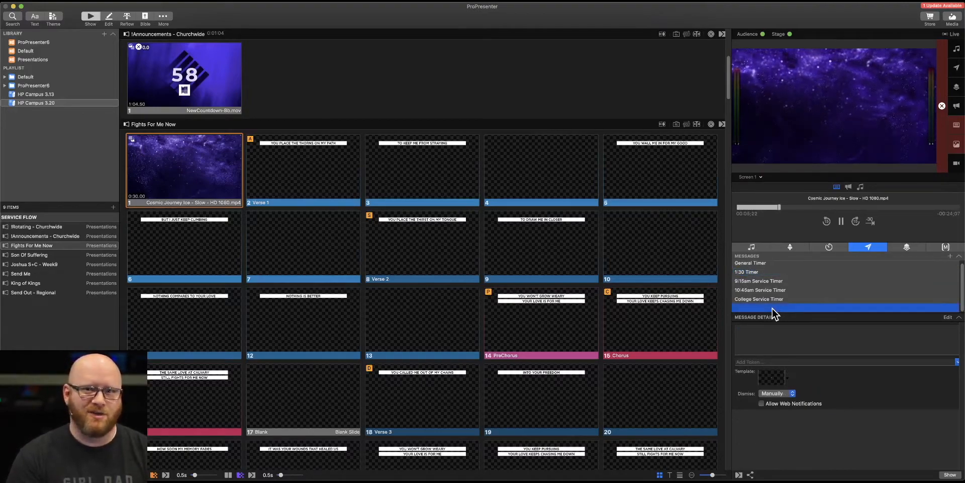
pyautogui.click(758, 281)
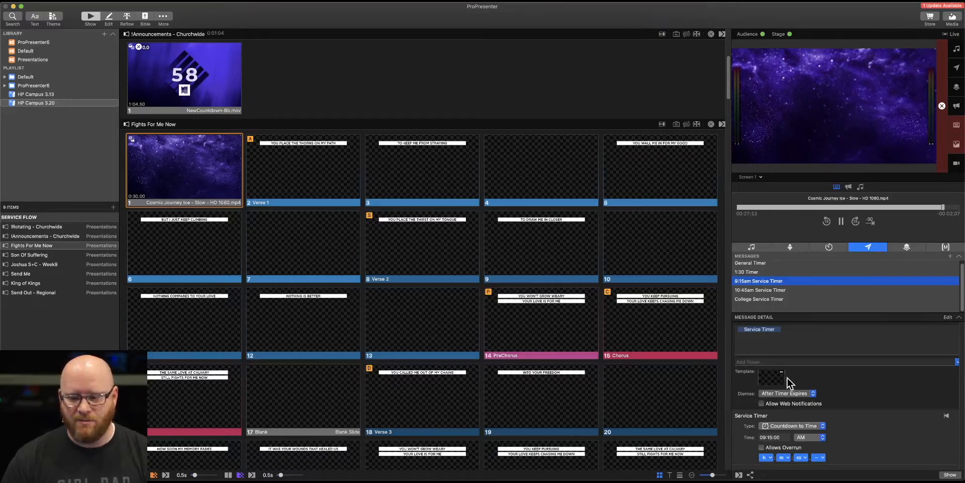
pyautogui.click(781, 371)
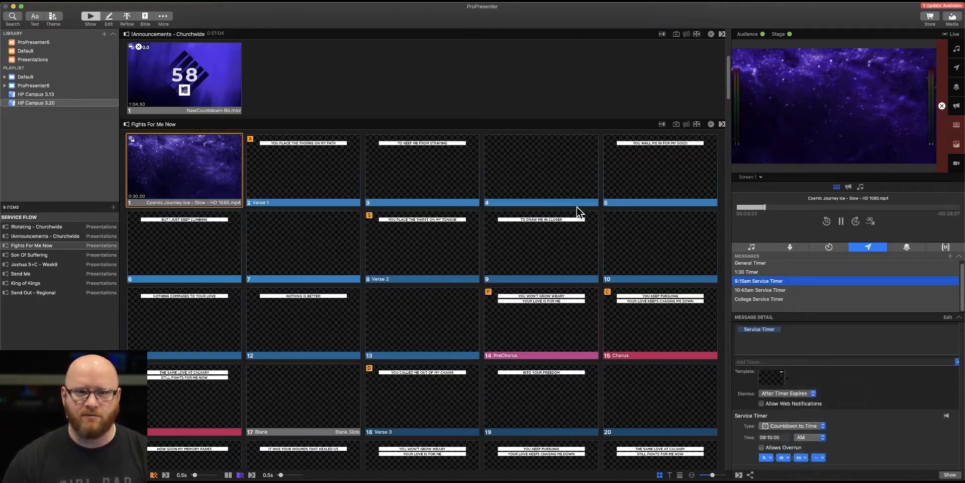
# Step: Duplicate the first Timer theme slide in the Theme Editor
pyautogui.click(163, 16)
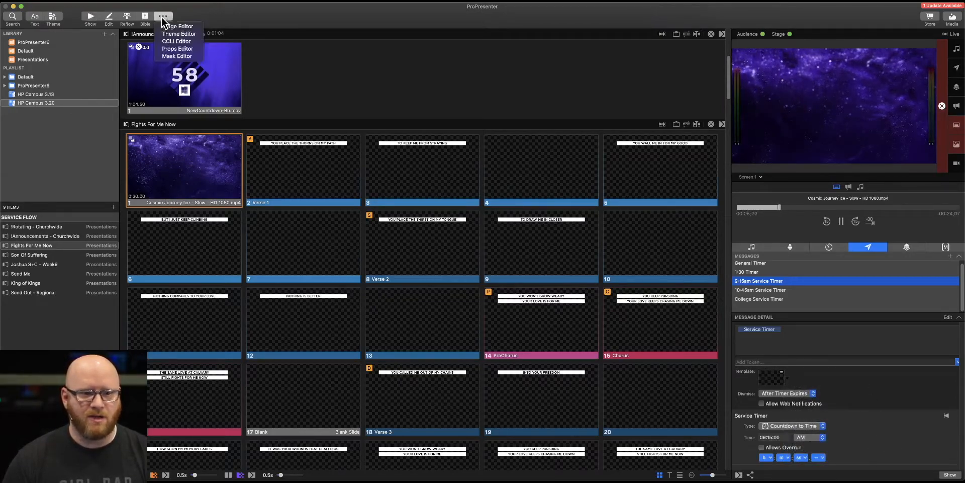
pyautogui.moveTo(179, 33)
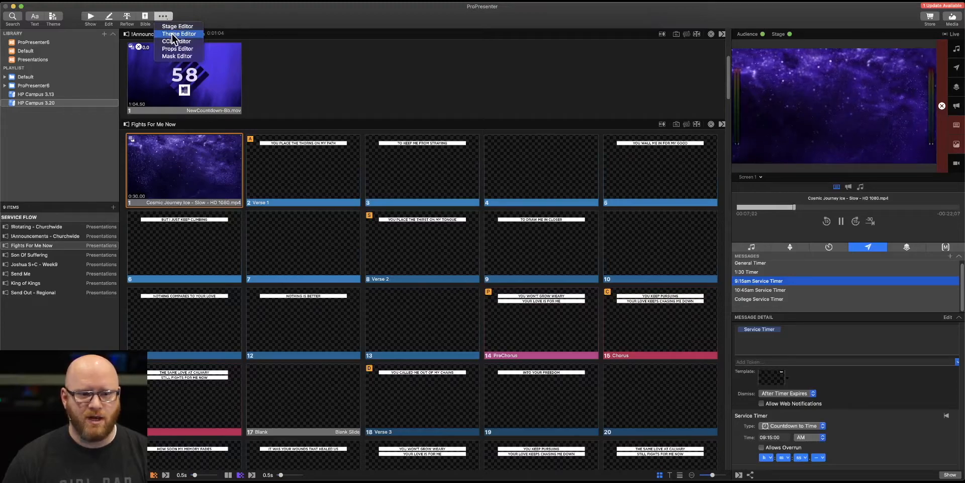
pyautogui.click(178, 33)
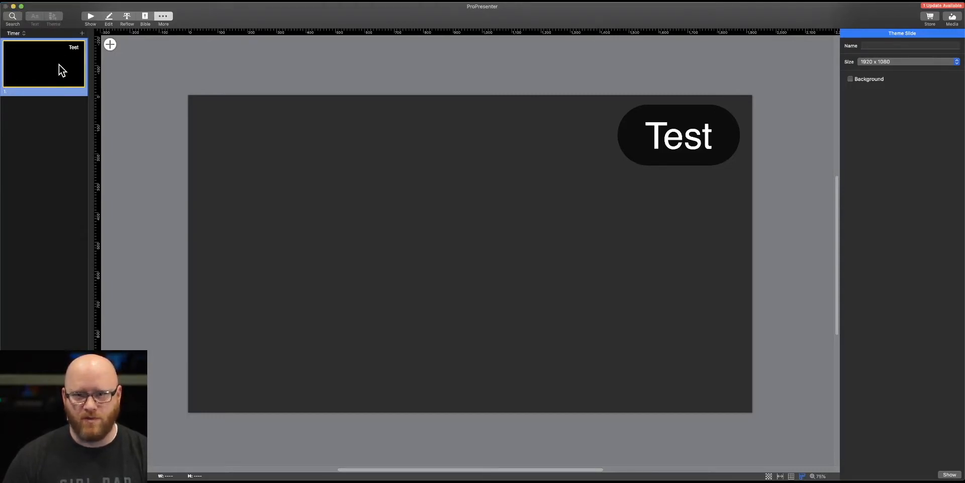
pyautogui.moveTo(51, 60)
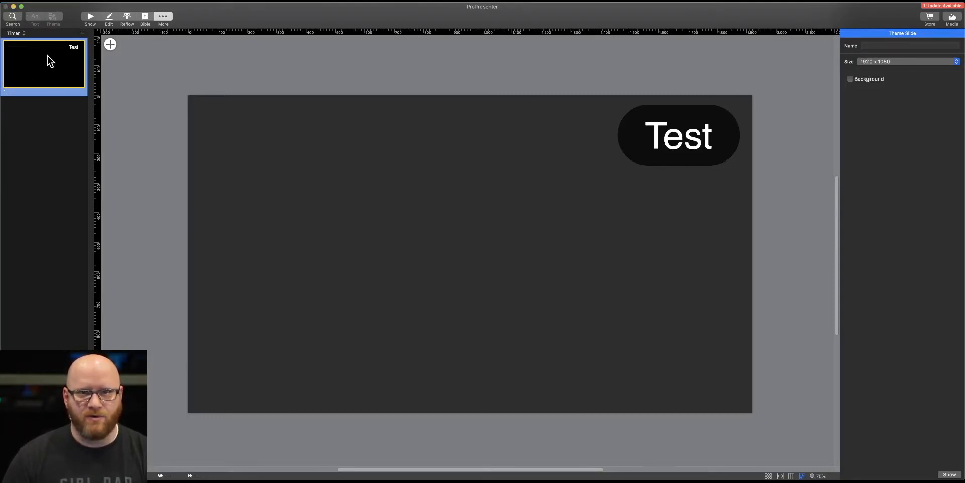
pyautogui.rightClick(43, 61)
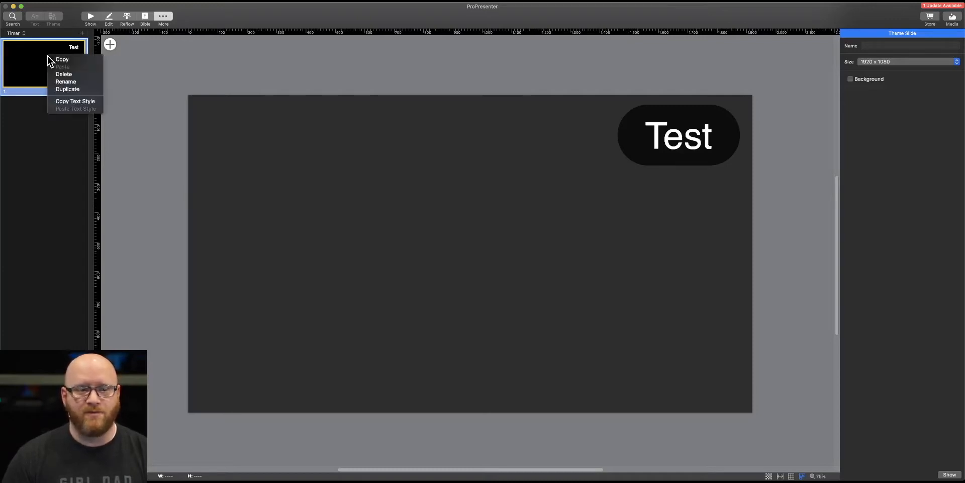
pyautogui.click(68, 89)
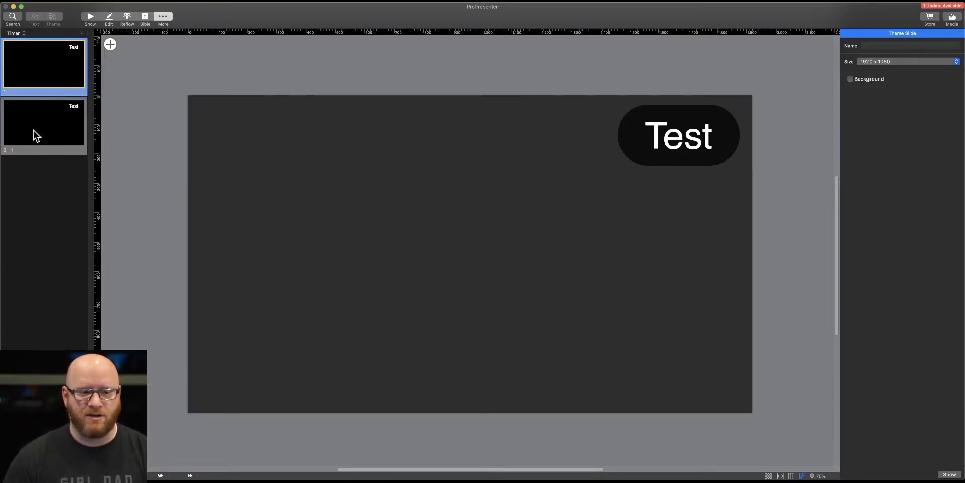
# Step: Make the duplicated Invert slide's Test text black, then go back to the show
pyautogui.click(43, 123)
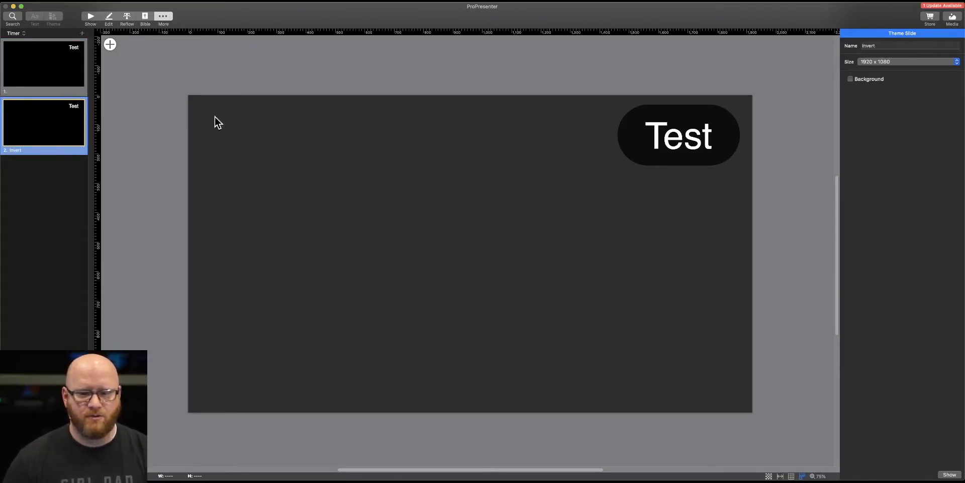
pyautogui.click(677, 134)
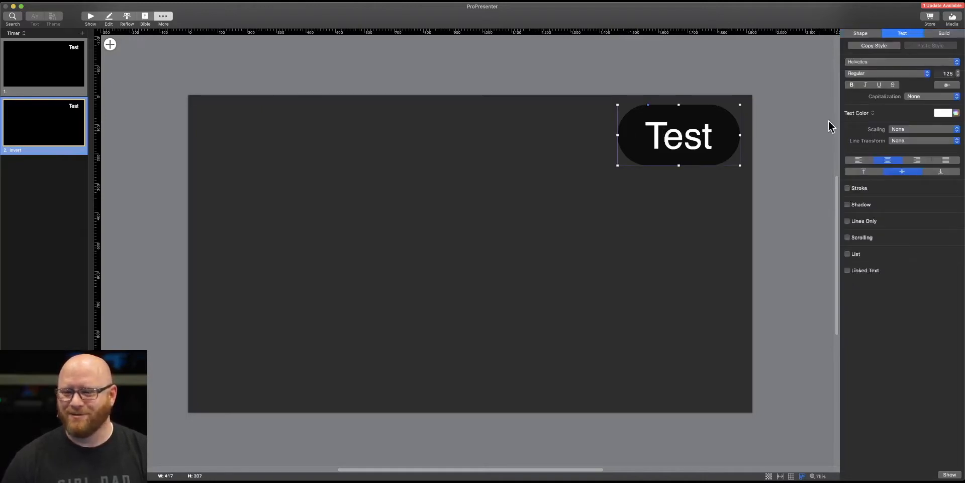
pyautogui.click(942, 112)
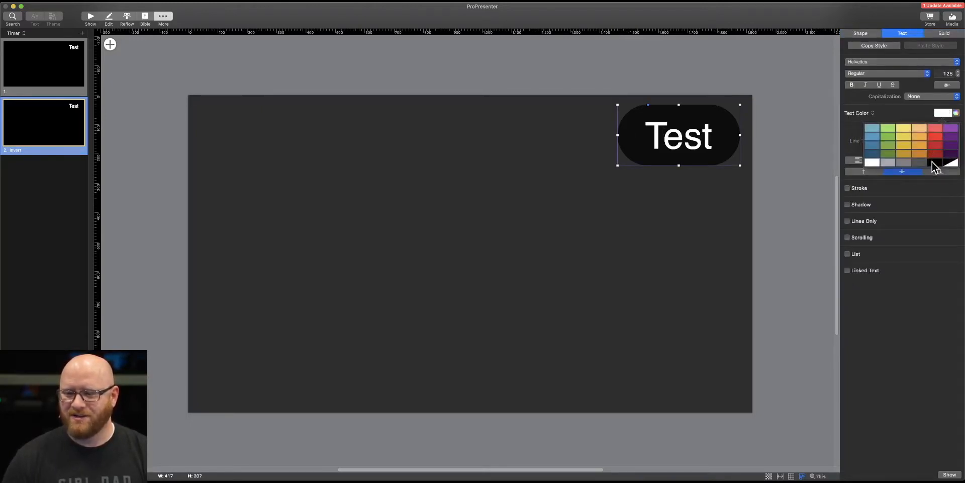
pyautogui.click(860, 32)
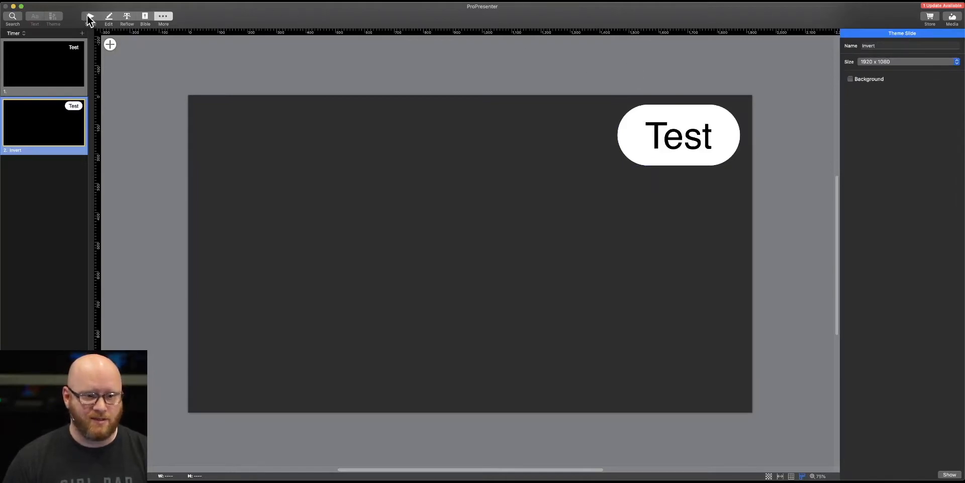
pyautogui.click(90, 17)
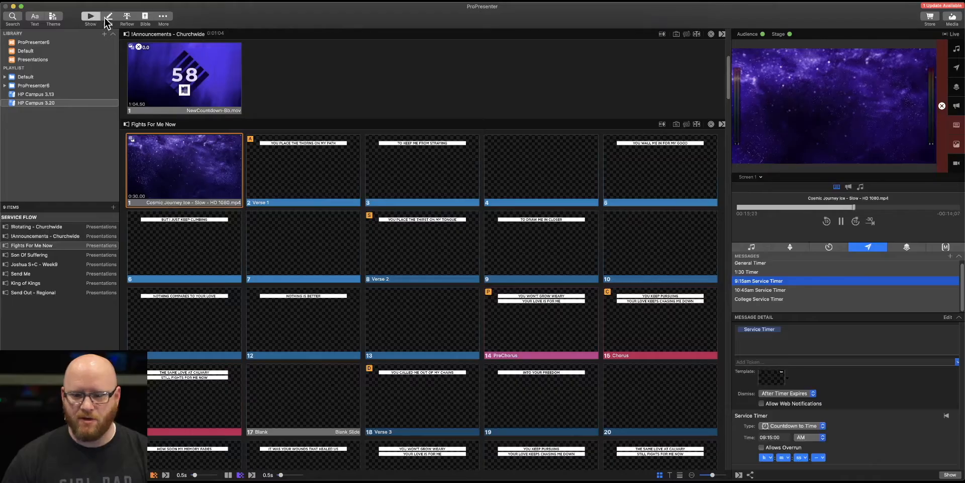
# Step: Send the 1:30 Timer message live, then clear it from the output
pyautogui.click(748, 272)
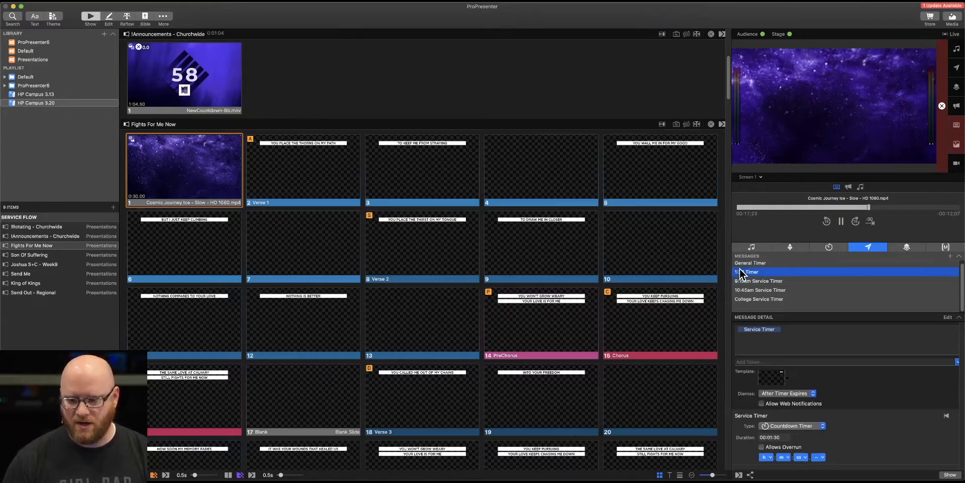
pyautogui.click(781, 371)
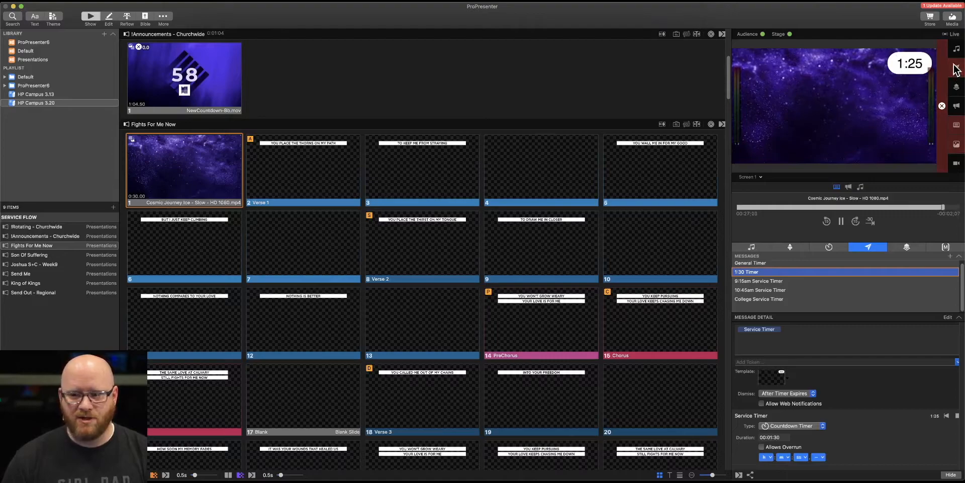
pyautogui.click(770, 378)
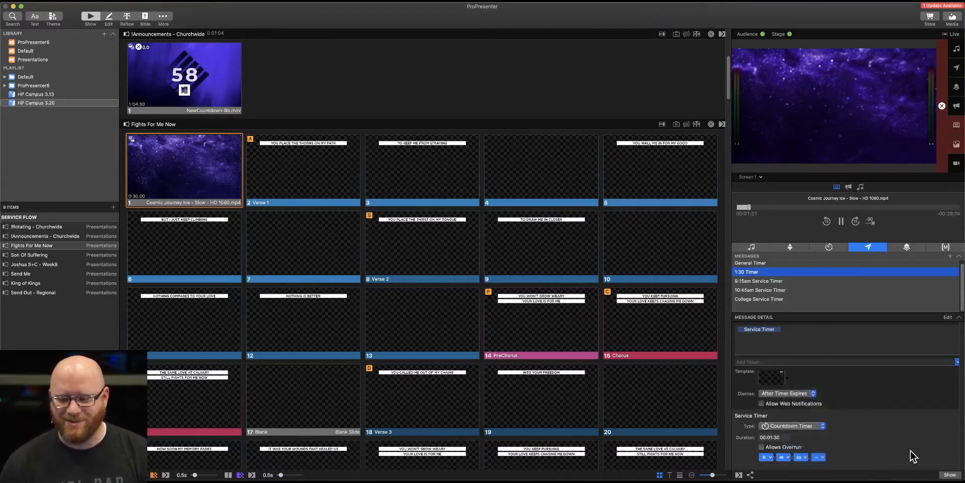
pyautogui.click(746, 272)
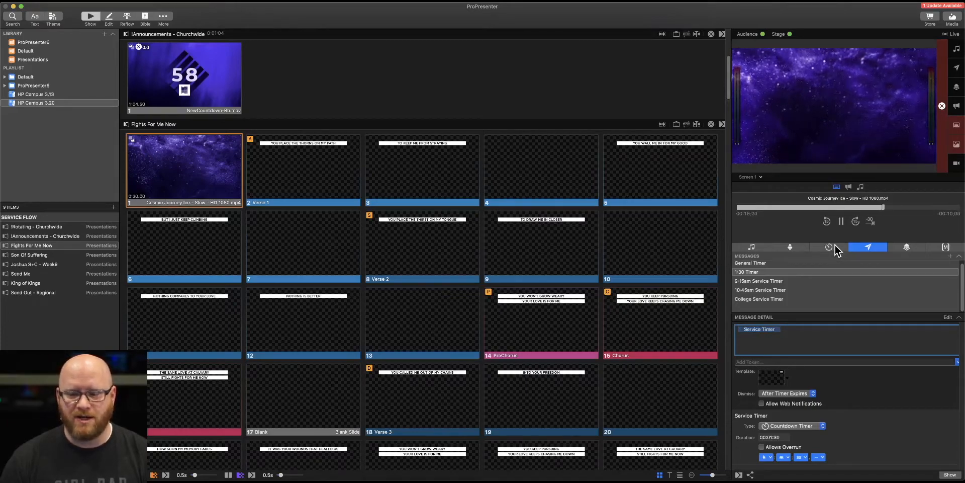
pyautogui.click(828, 247)
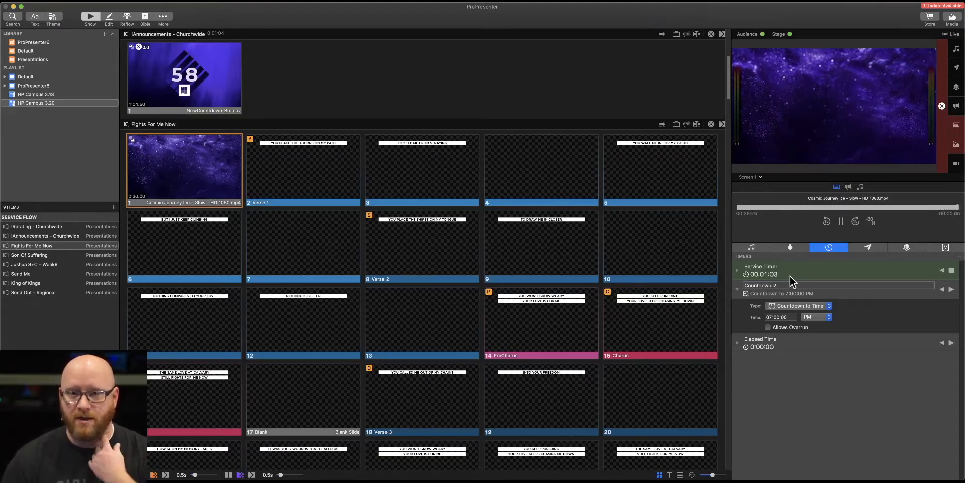
pyautogui.click(867, 247)
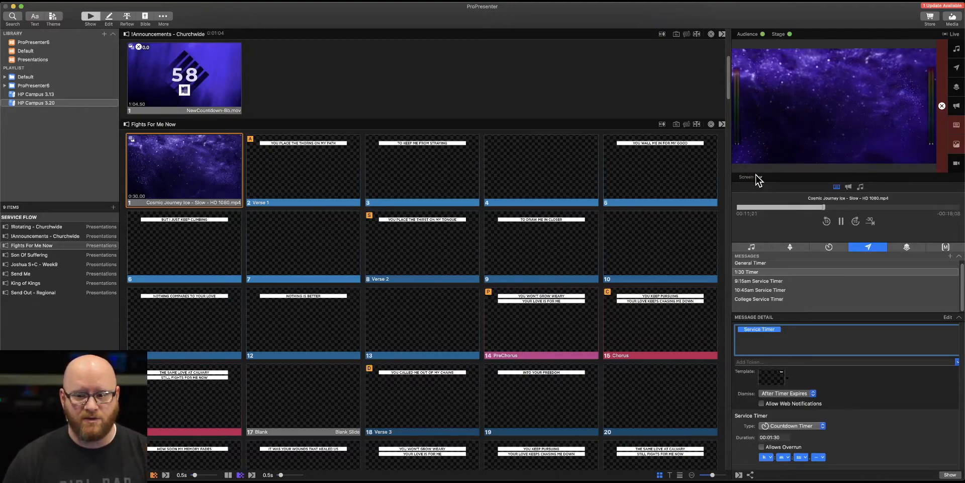
# Step: Preview the stage screen, then open the layout editor on the Live layout
pyautogui.click(779, 34)
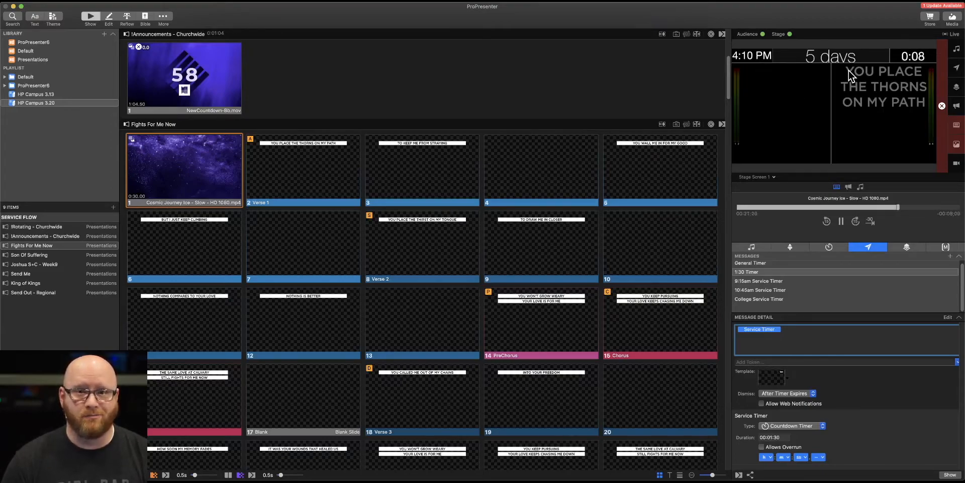
pyautogui.moveTo(827, 116)
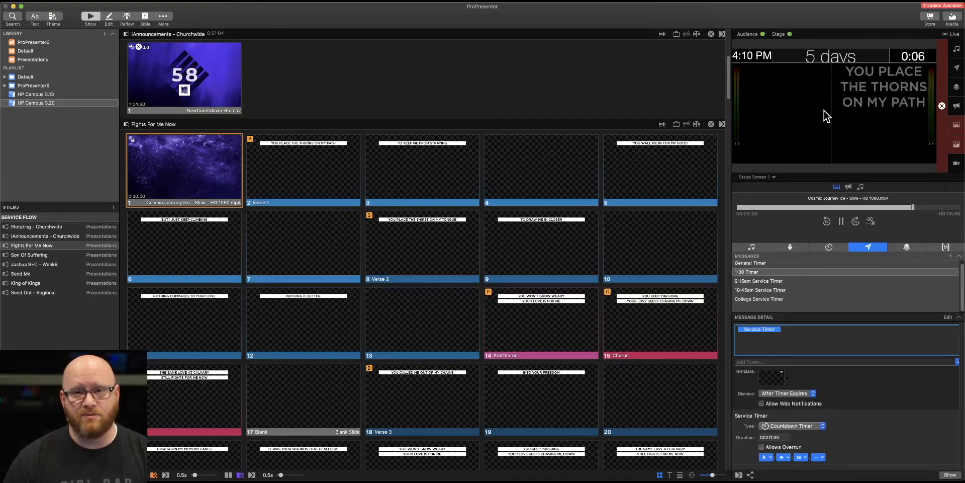
pyautogui.moveTo(801, 130)
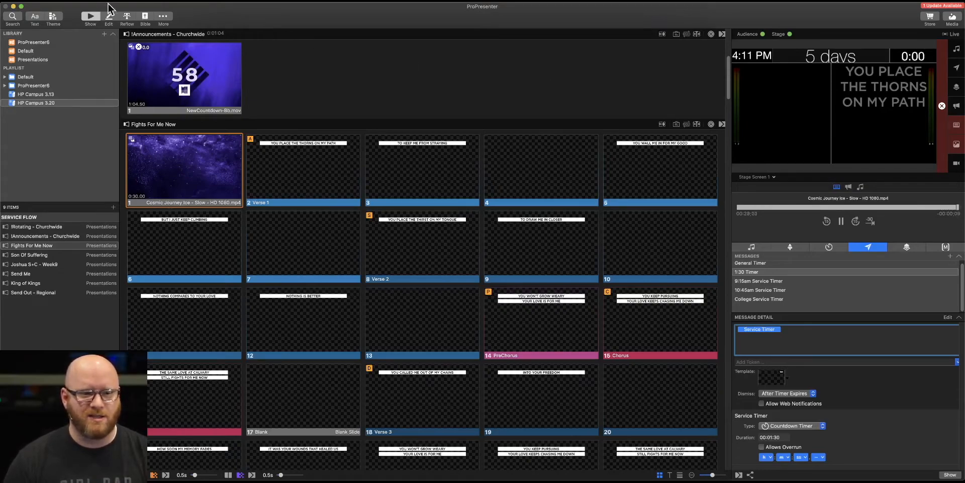
pyautogui.click(90, 16)
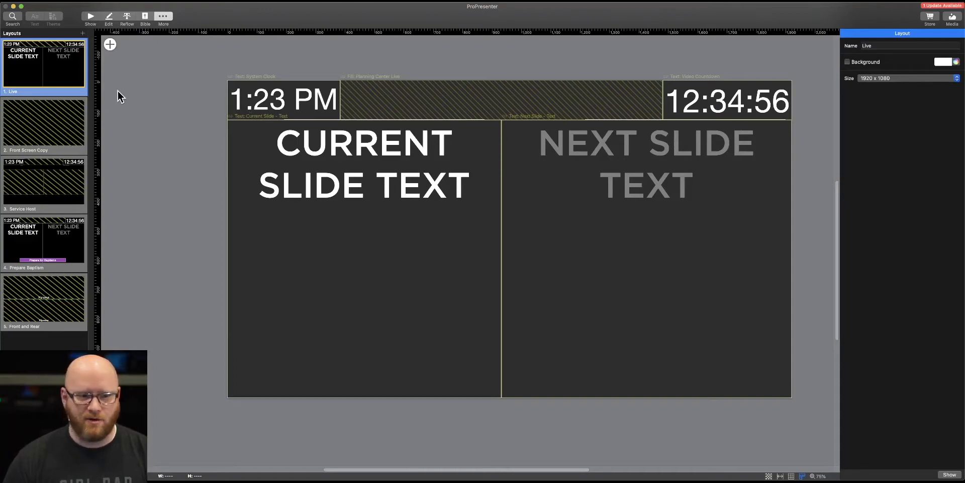
# Step: Add a text box linked to Service Timer, with hours and hundredths hidden
pyautogui.click(110, 44)
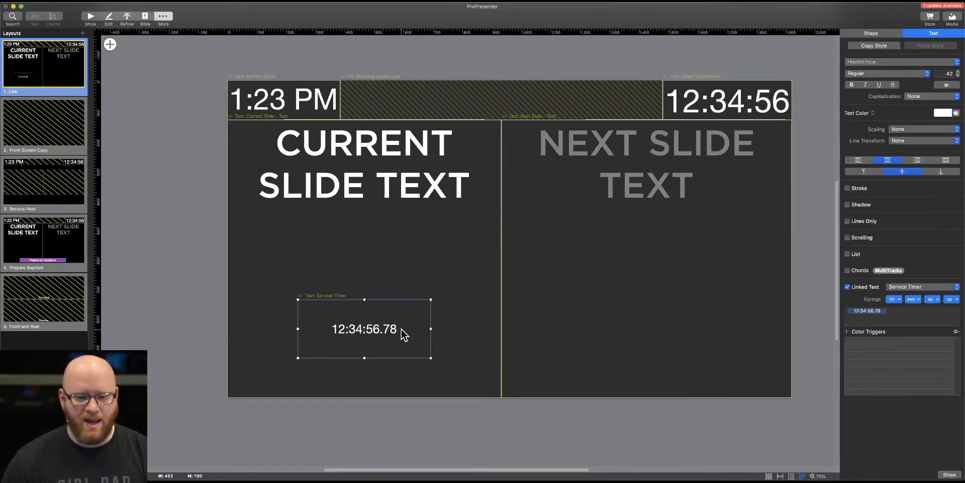
pyautogui.moveTo(364, 328); pyautogui.dragTo(385, 301)
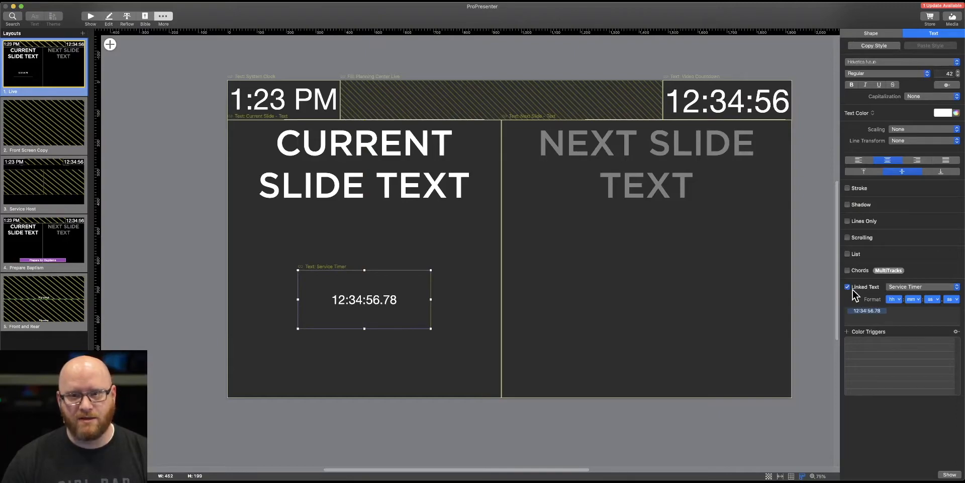
pyautogui.click(921, 286)
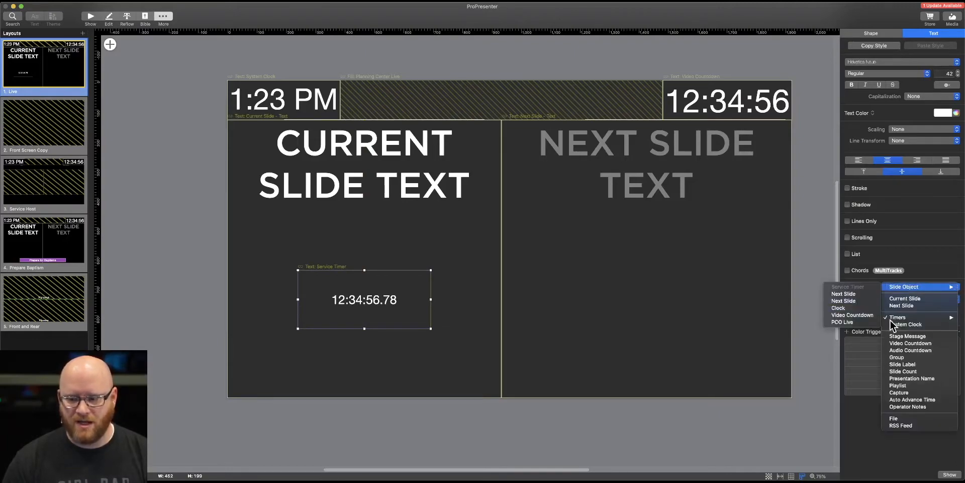
pyautogui.click(897, 316)
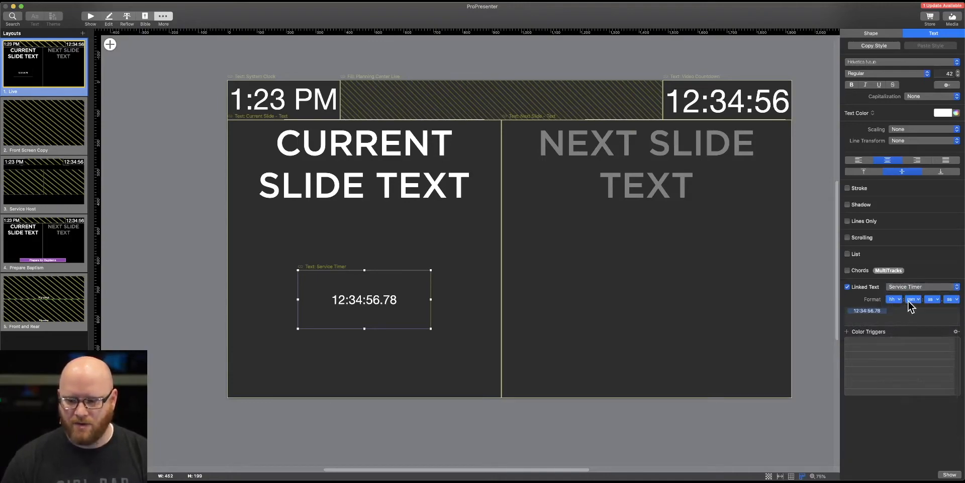
pyautogui.click(893, 299)
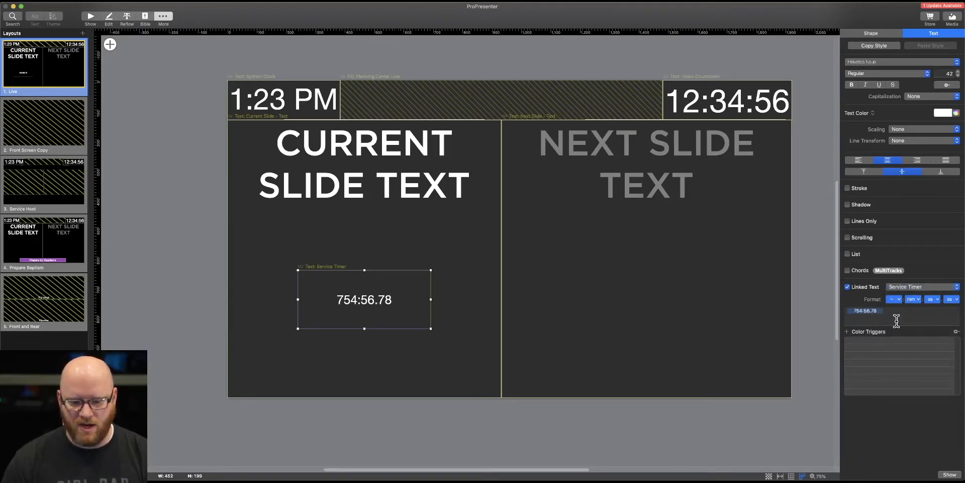
pyautogui.click(950, 298)
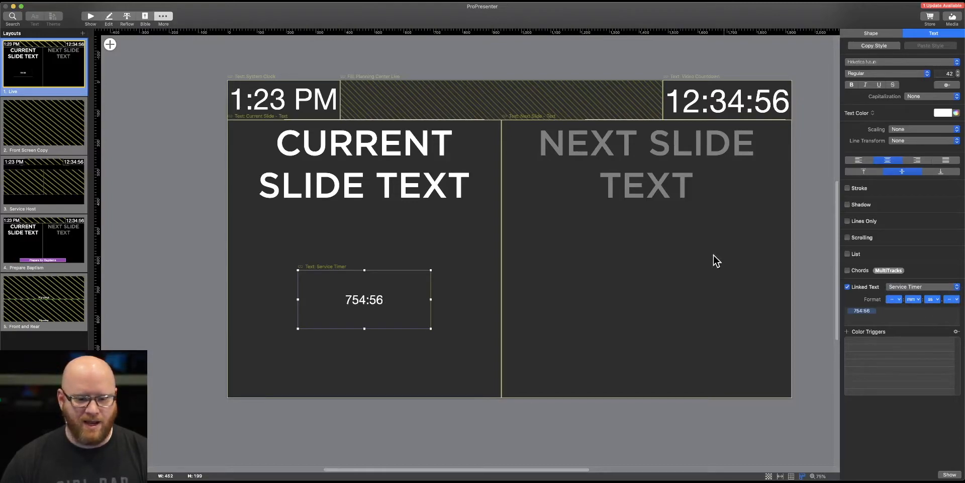
pyautogui.moveTo(387, 327)
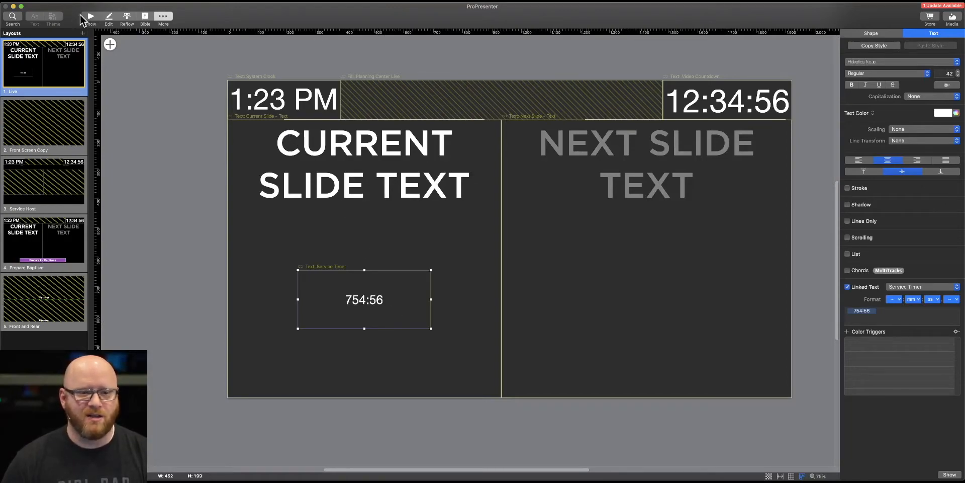
pyautogui.click(90, 16)
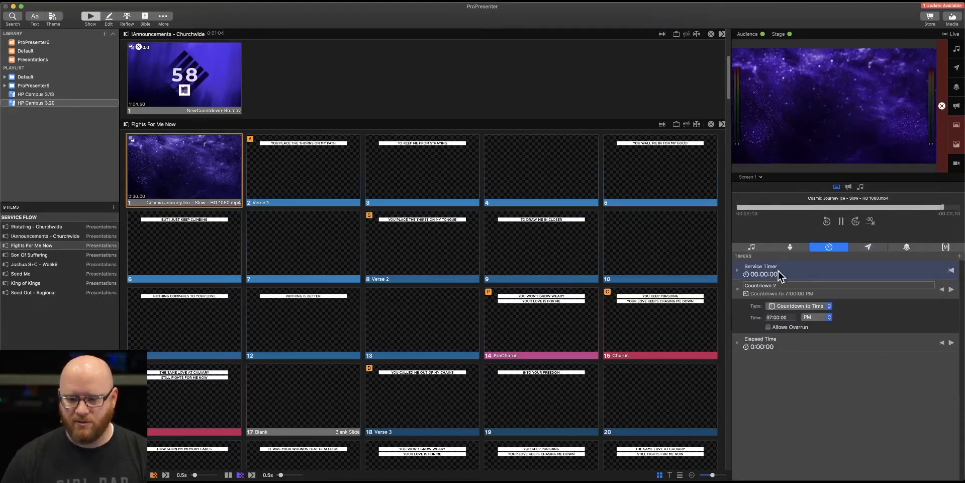
# Step: Start the service timer and switch the preview to Stage Screen 1
pyautogui.click(868, 247)
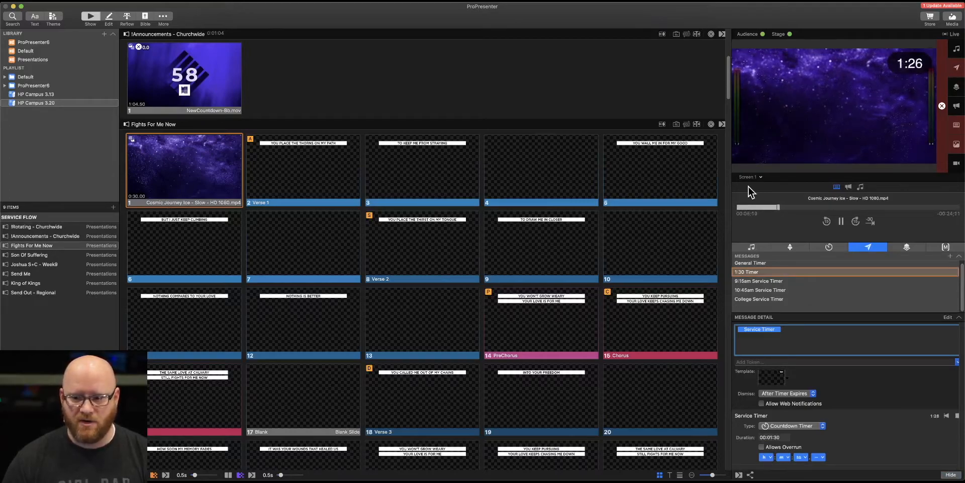
pyautogui.click(749, 177)
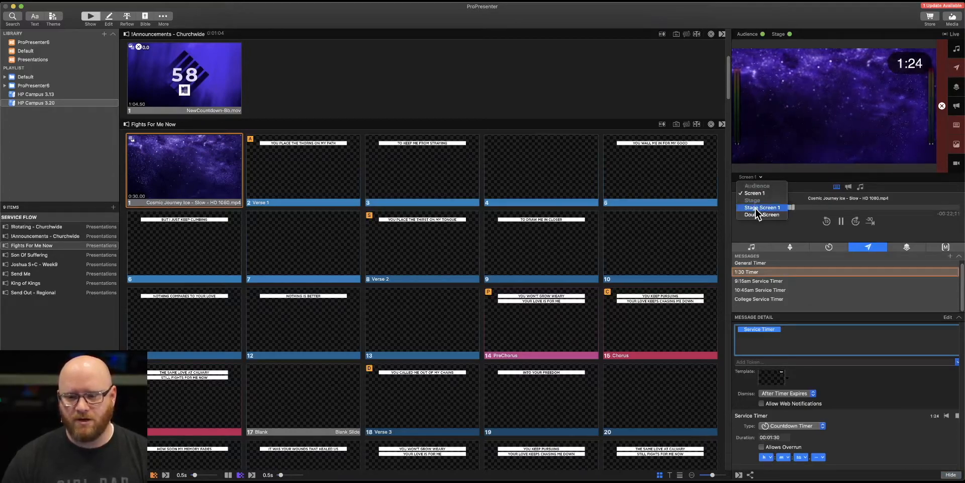
pyautogui.click(763, 206)
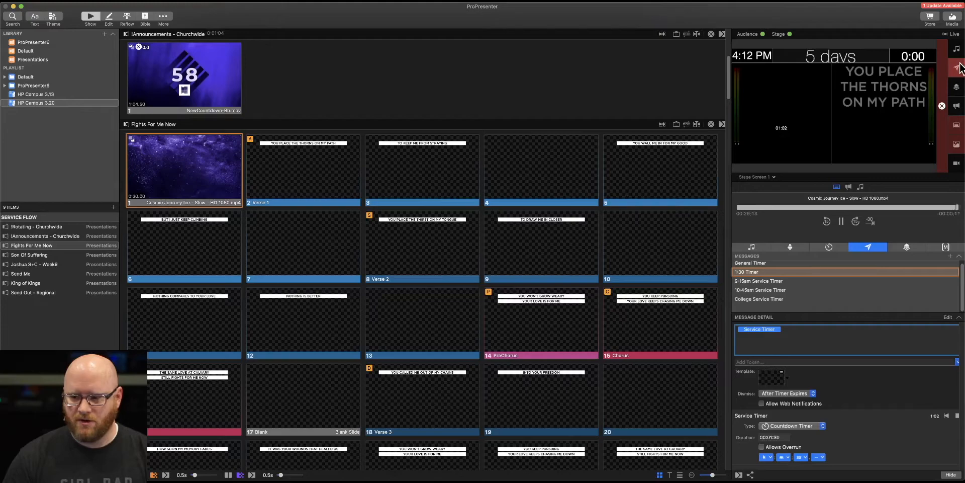
# Step: Show the Timers list, with the Service Timer running at 0:58
pyautogui.click(828, 247)
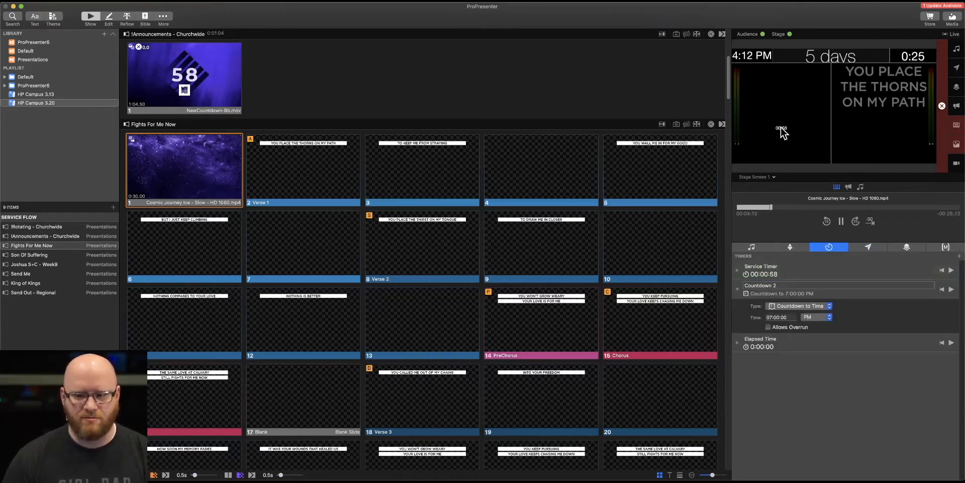
pyautogui.moveTo(385, 60)
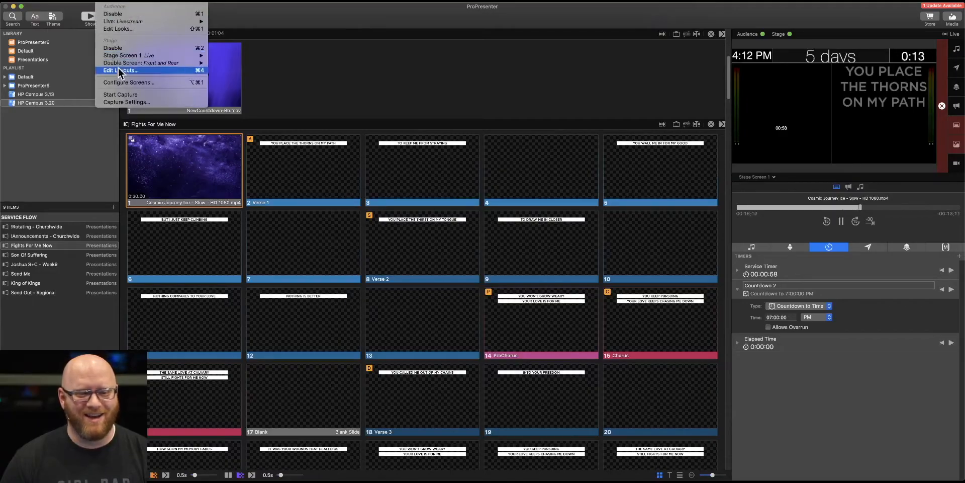
# Step: Relink the Live layout's timer box from Service Timer to Countdown 2
pyautogui.click(118, 69)
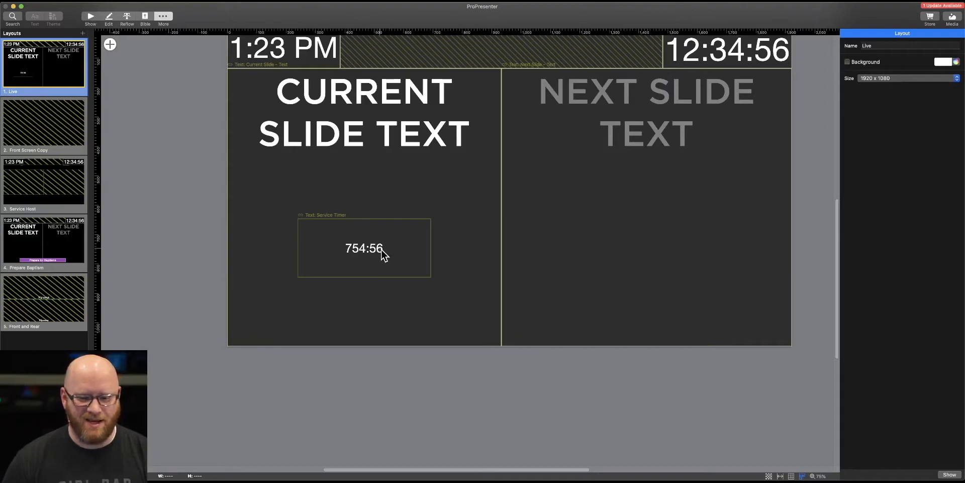
pyautogui.click(364, 248)
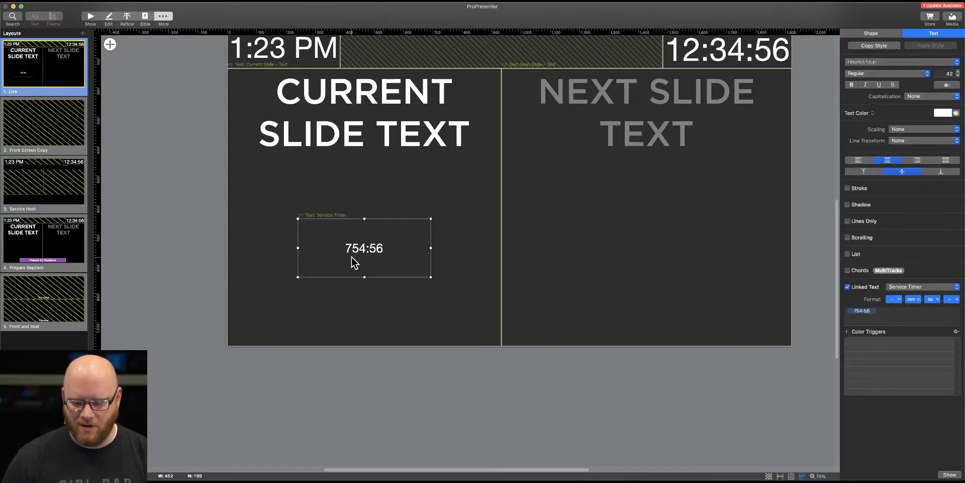
pyautogui.moveTo(804, 241)
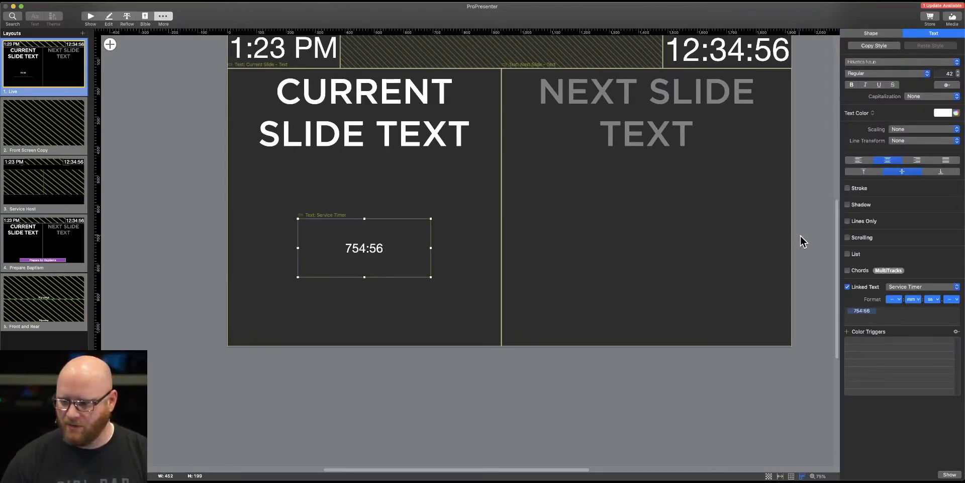
pyautogui.click(920, 286)
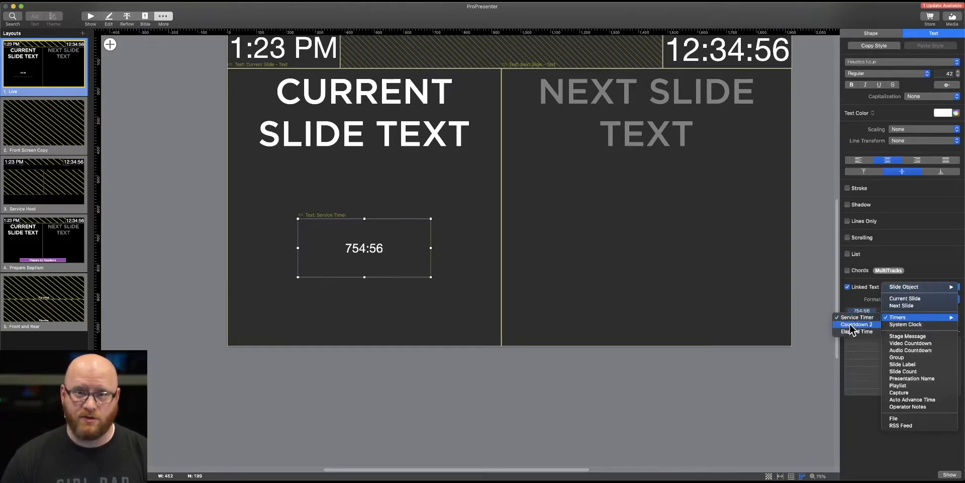
pyautogui.click(855, 324)
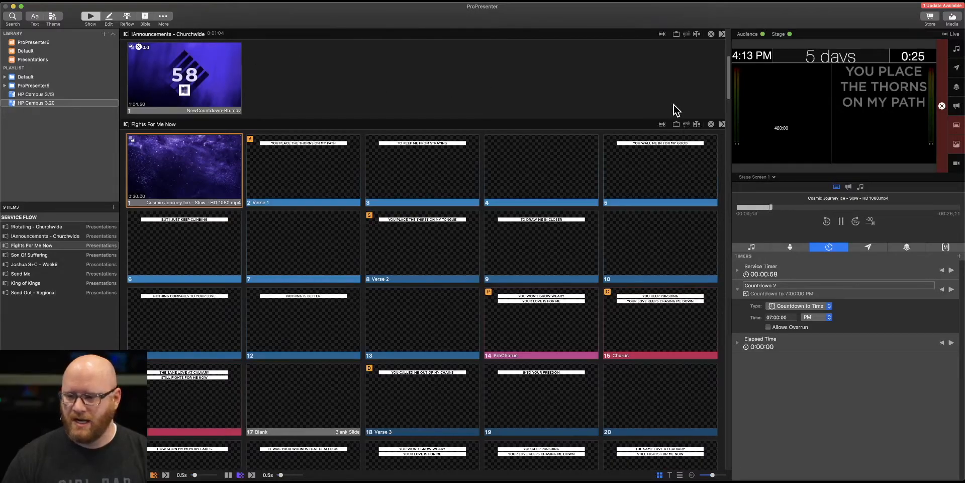
# Step: Check the Messages and Timers lists, then put slide 4 of Fights For Me Now live
pyautogui.click(867, 247)
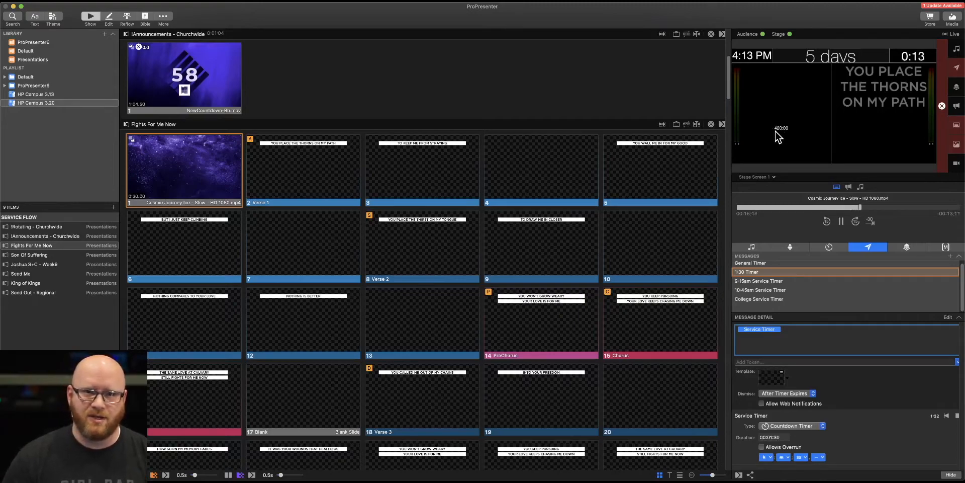
pyautogui.click(828, 247)
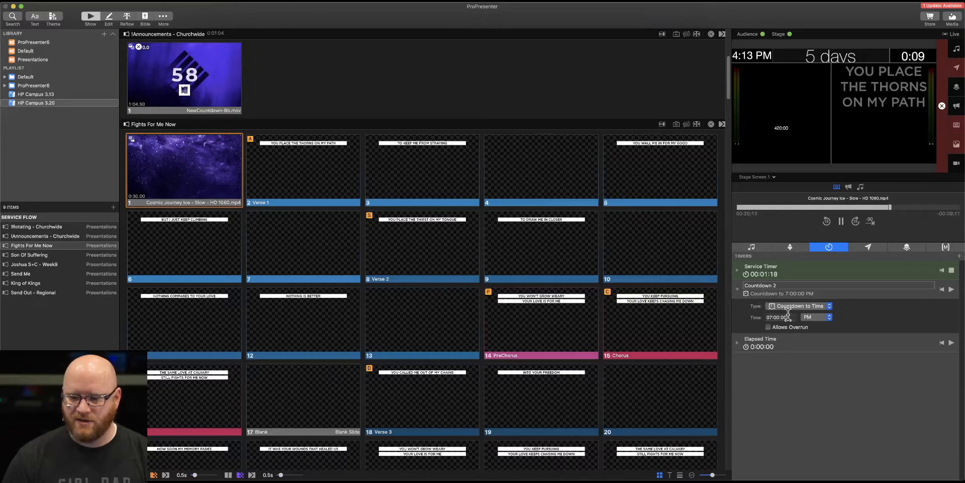
pyautogui.moveTo(787, 192)
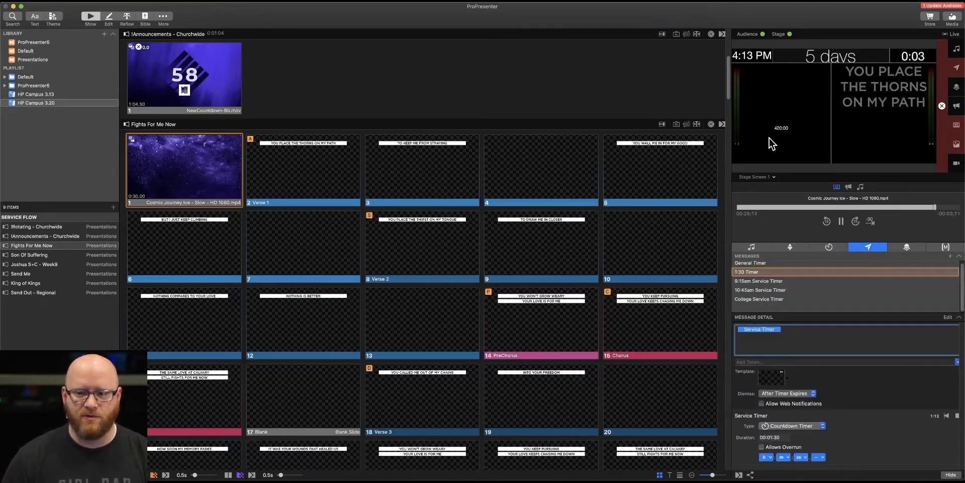
pyautogui.moveTo(570, 207)
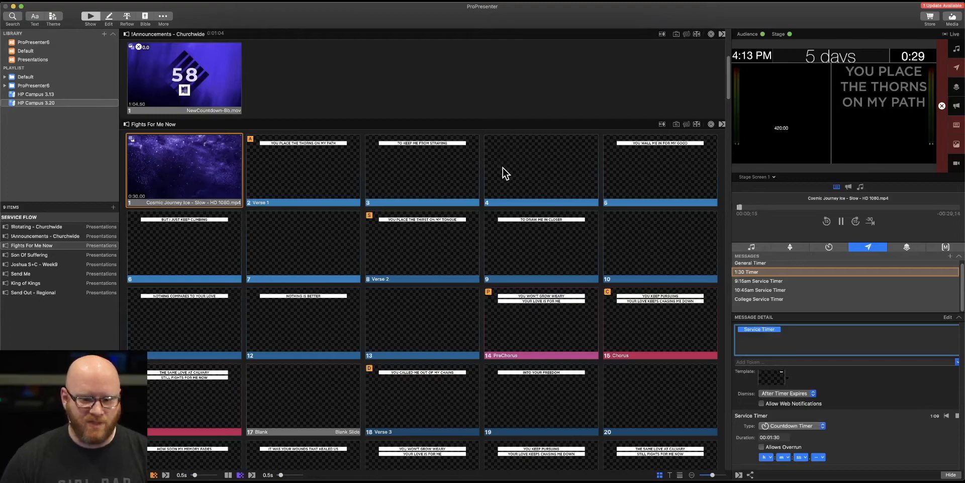
pyautogui.click(541, 169)
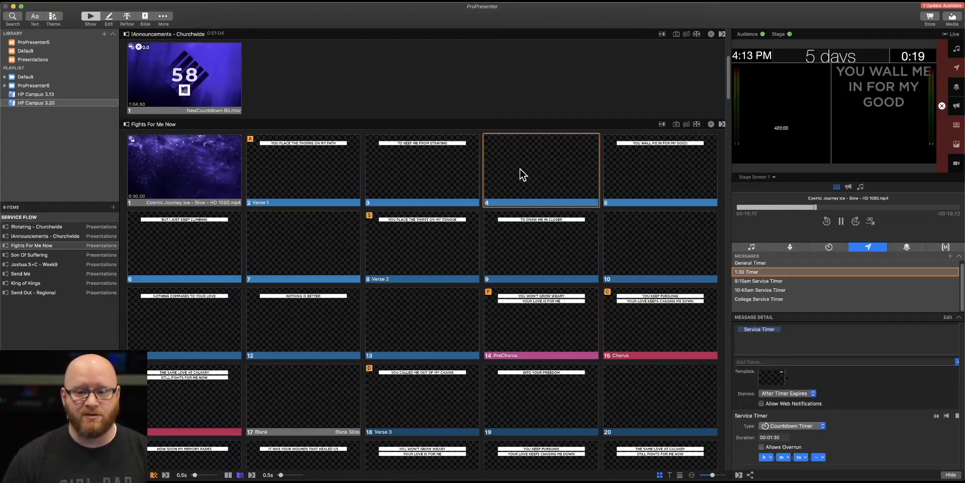
# Step: Add a Countdown 2 timer action to slide 4 and set what it does
pyautogui.rightClick(540, 169)
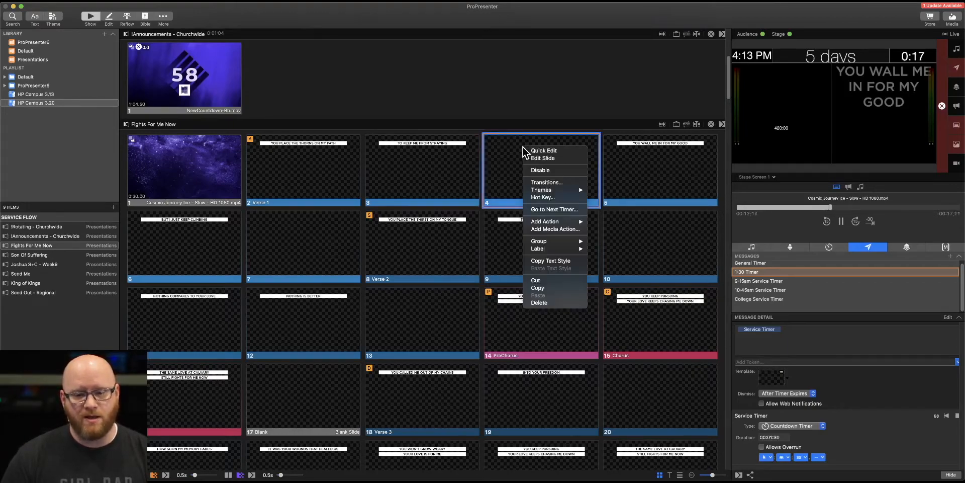
pyautogui.moveTo(545, 221)
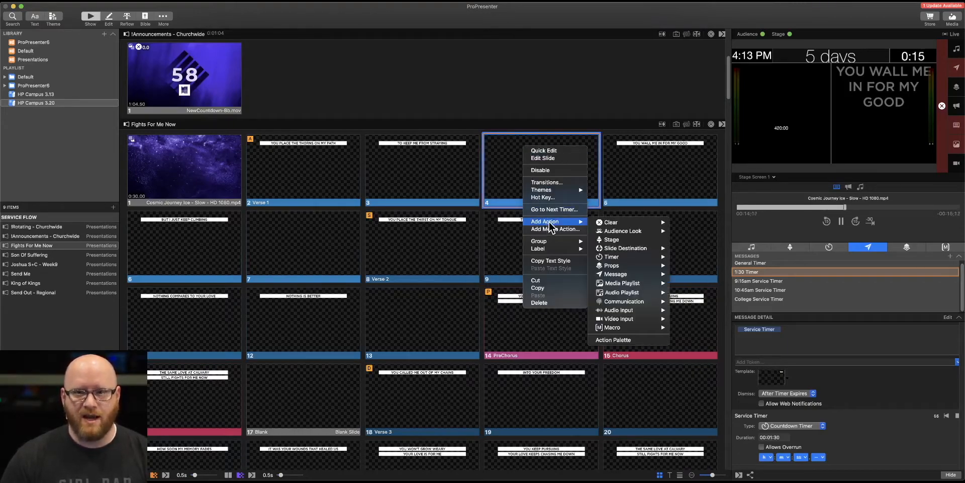
pyautogui.moveTo(612, 257)
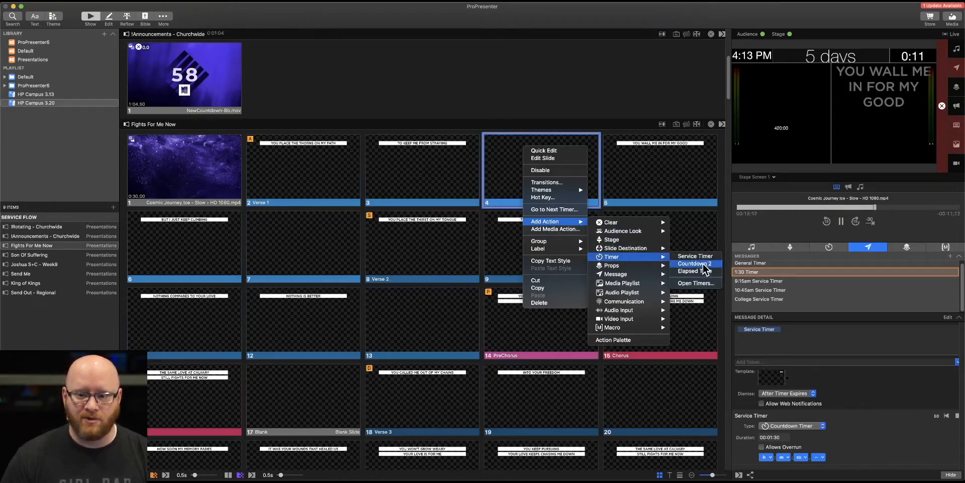
pyautogui.click(694, 264)
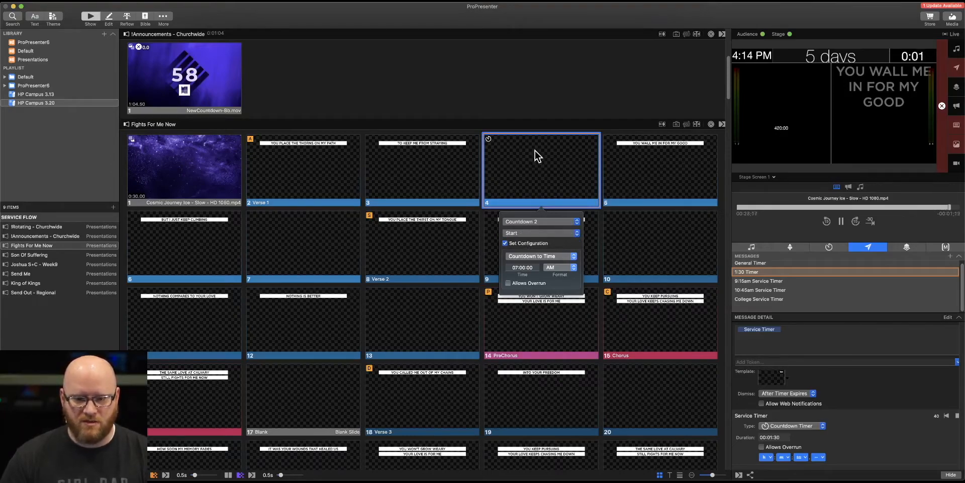
pyautogui.click(511, 233)
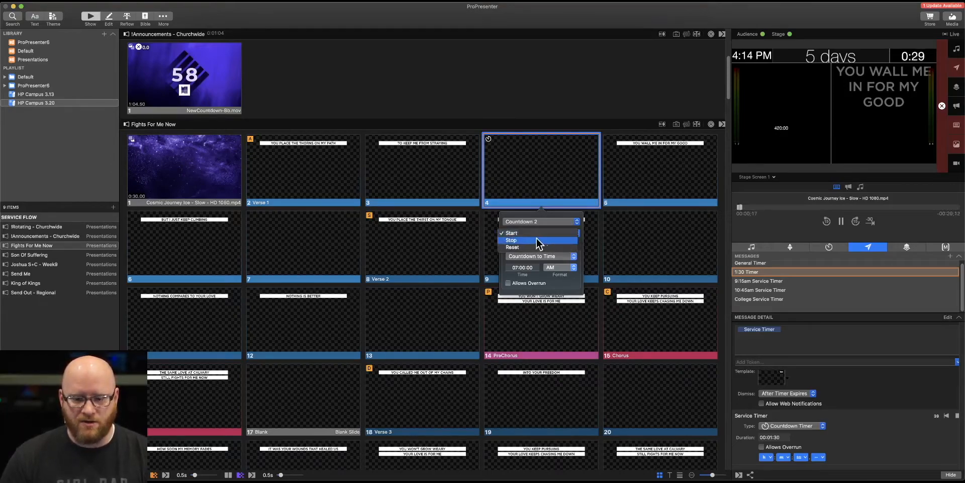
pyautogui.moveTo(512, 247)
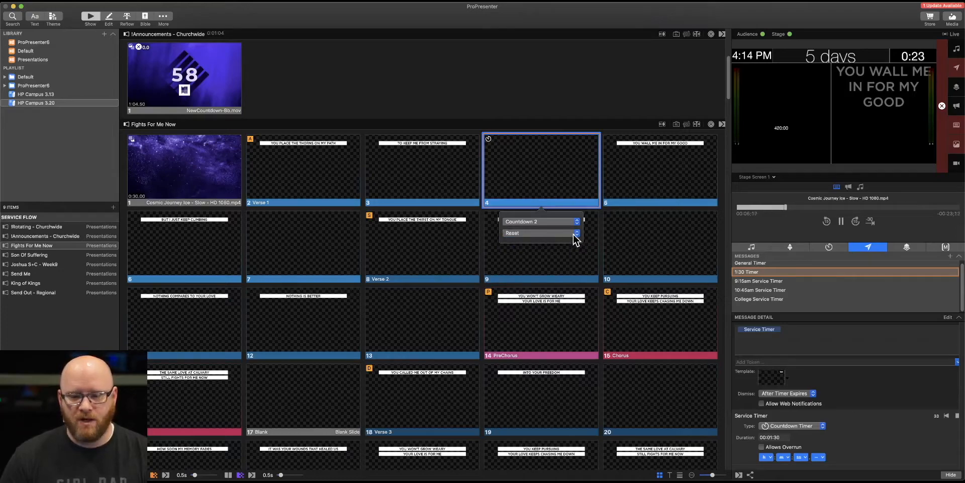
pyautogui.moveTo(557, 171)
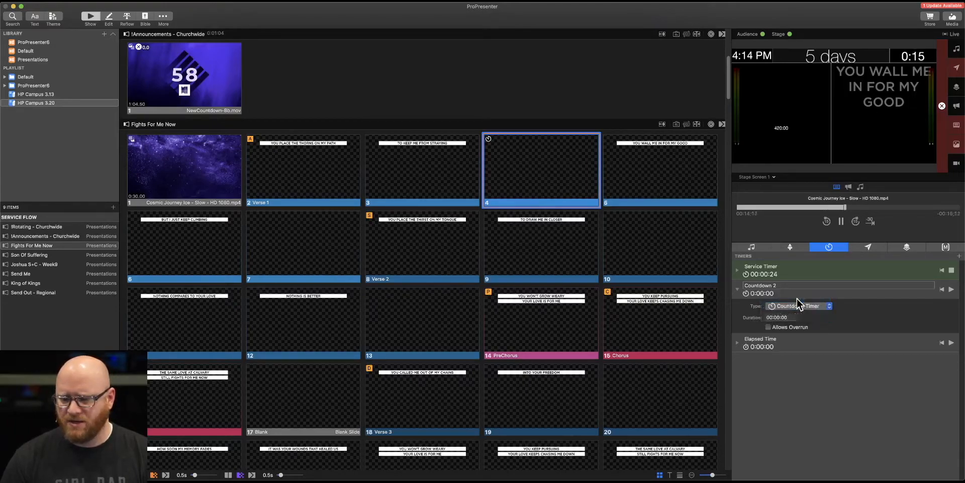
# Step: Set Countdown 2's duration to 0:01:00 in the Timers panel
pyautogui.click(780, 316)
pyautogui.write('1')
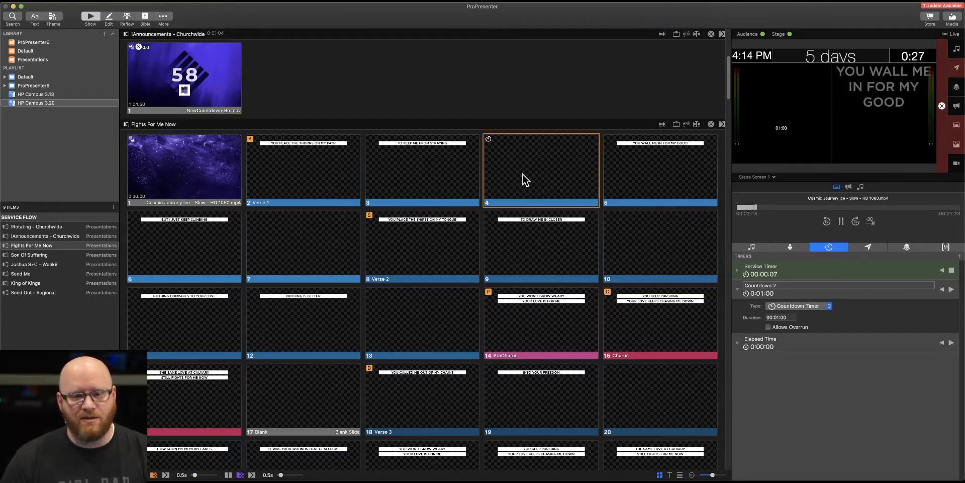
pyautogui.moveTo(651, 171)
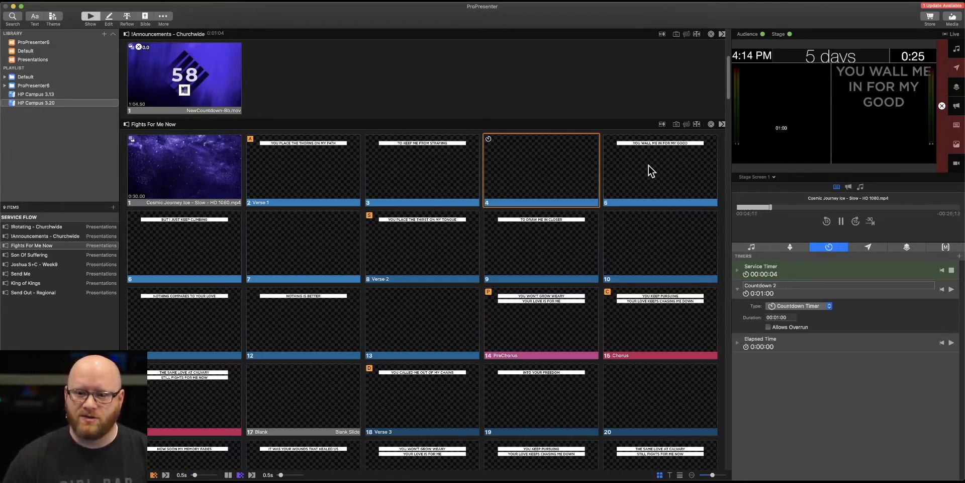
# Step: Add a Countdown 2 Start timer action to slide 5 with Set Configuration unchecked
pyautogui.rightClick(658, 169)
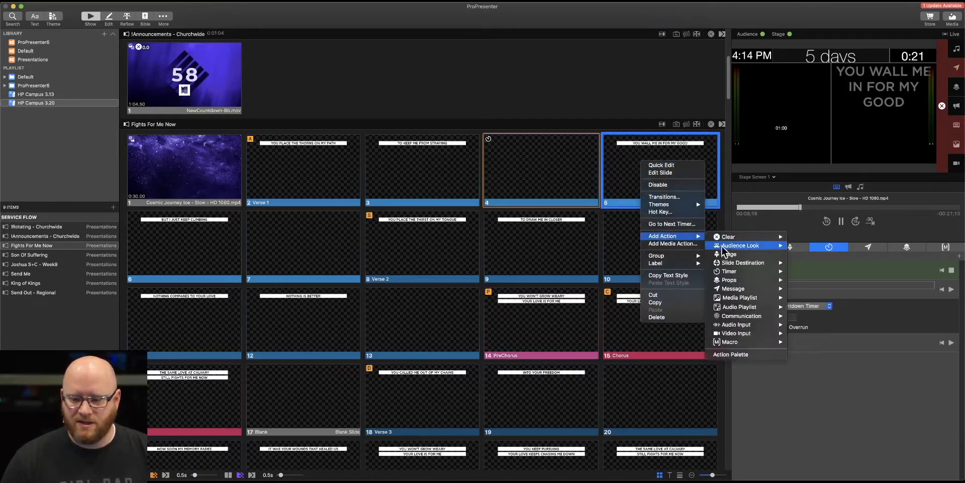
pyautogui.click(729, 271)
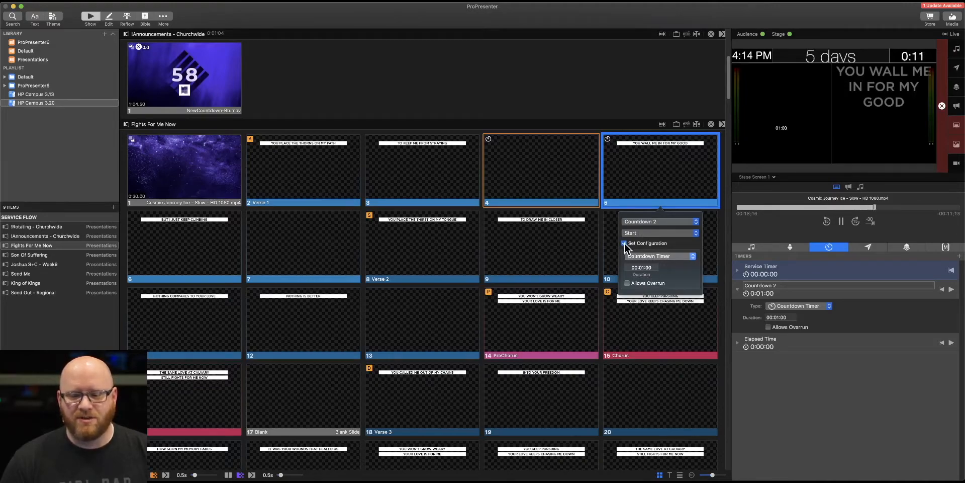
pyautogui.click(623, 243)
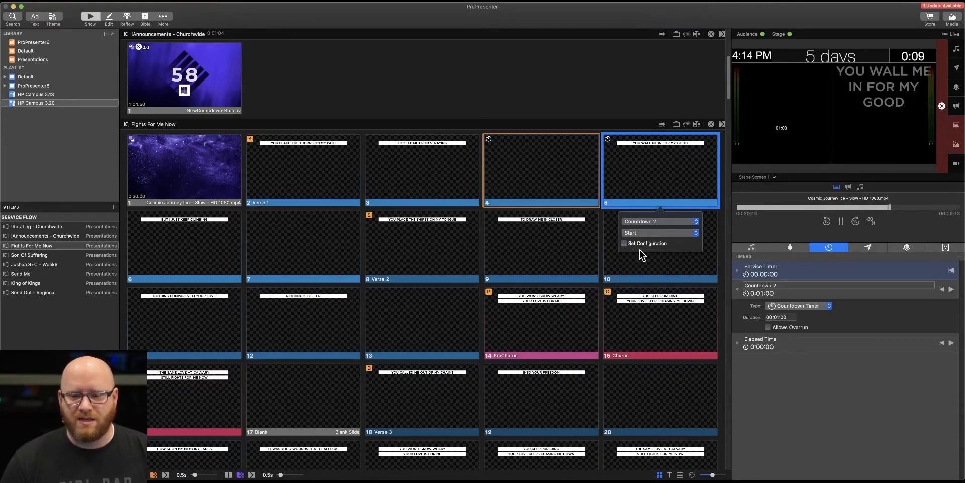
pyautogui.moveTo(610, 224)
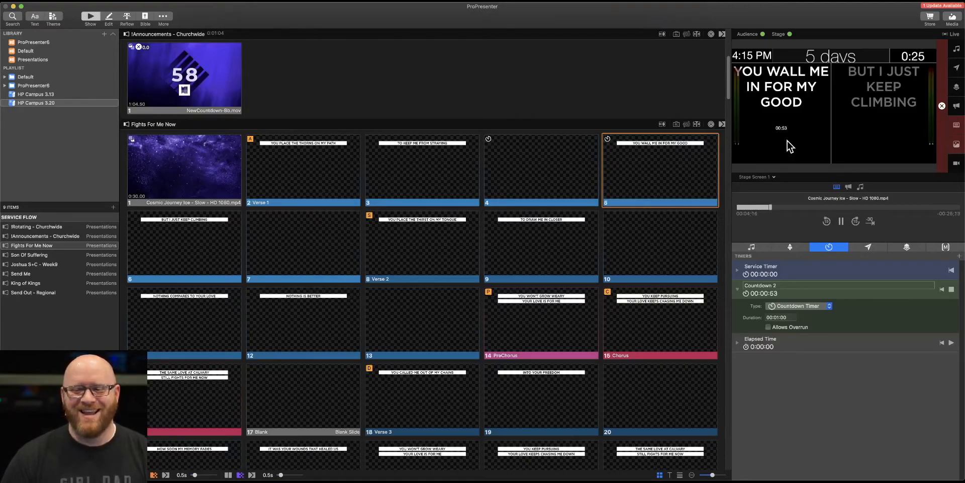
pyautogui.moveTo(495, 162)
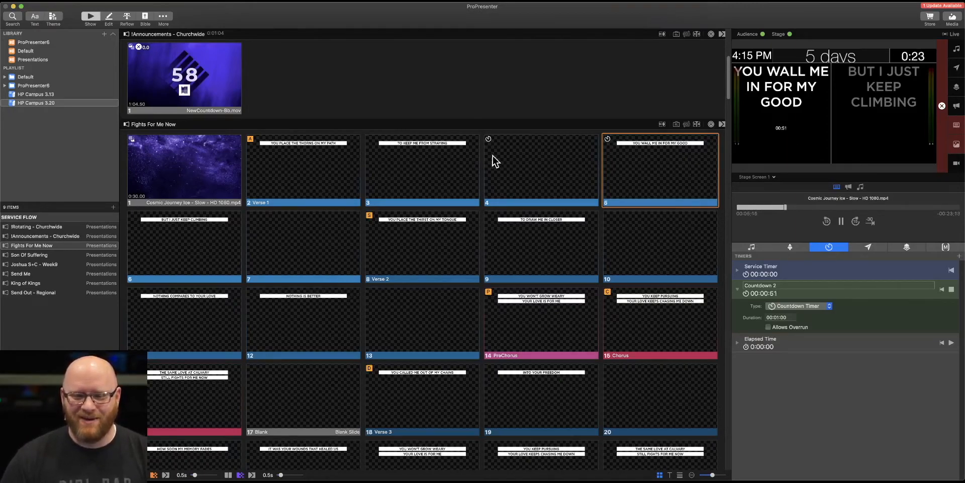
pyautogui.moveTo(510, 156)
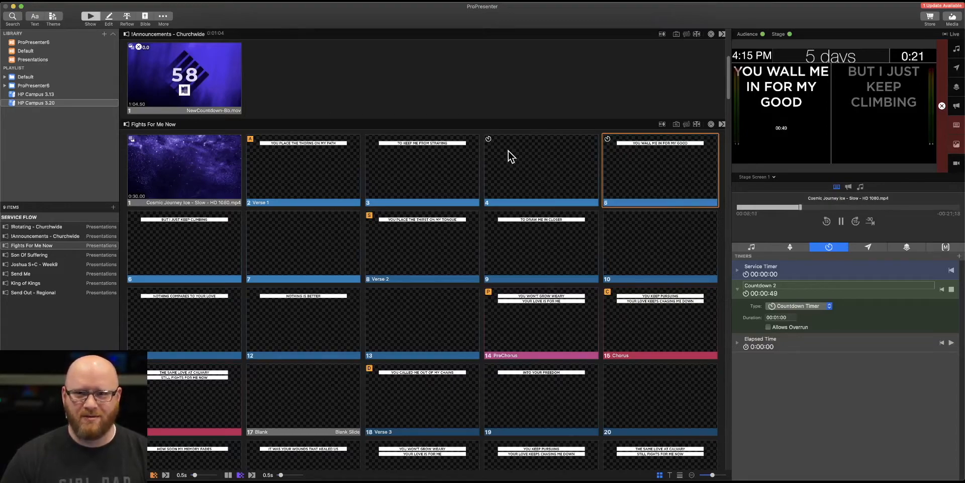
pyautogui.moveTo(527, 161)
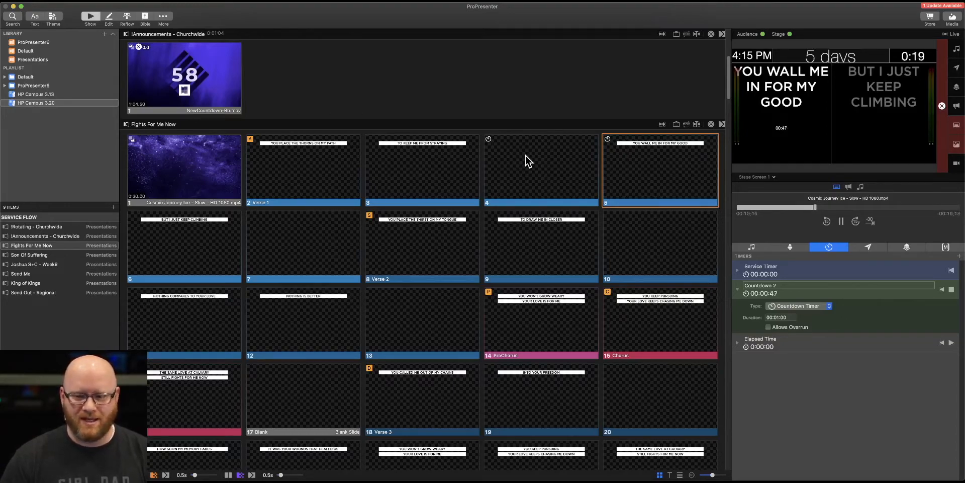
# Step: Trigger slide 4 to reset and slide 5 to start Countdown 2, then reopen the stage layout
pyautogui.click(541, 169)
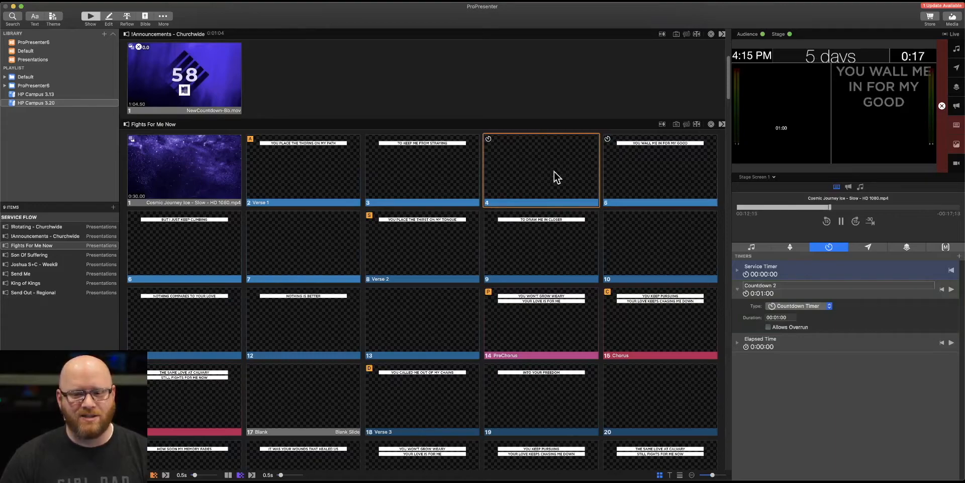
pyautogui.moveTo(588, 166)
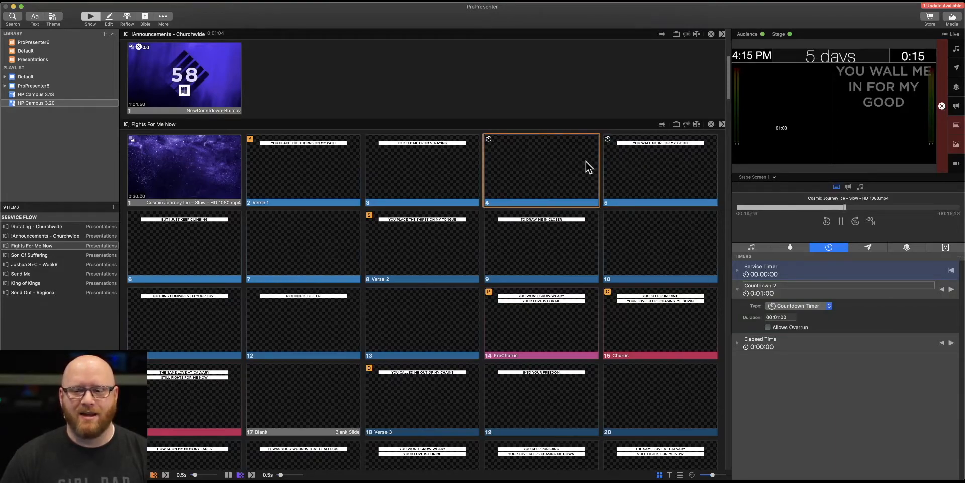
pyautogui.click(659, 169)
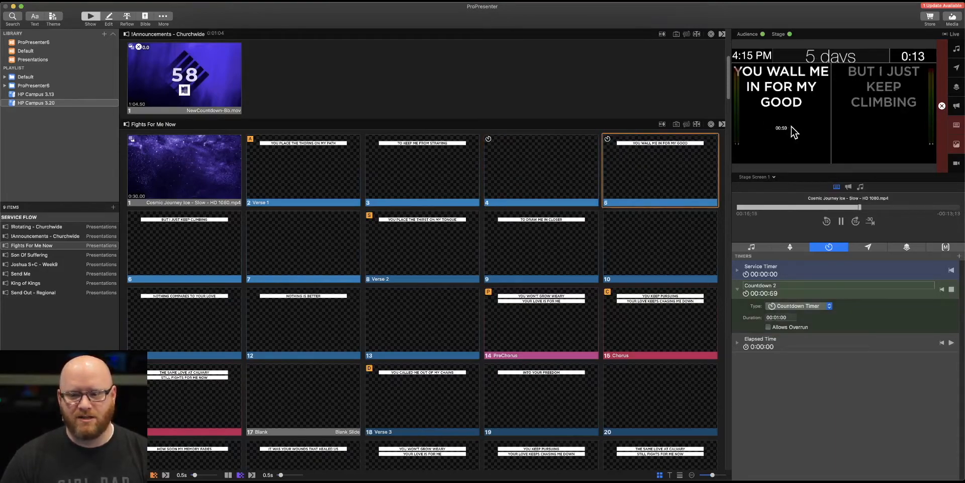
pyautogui.moveTo(567, 180)
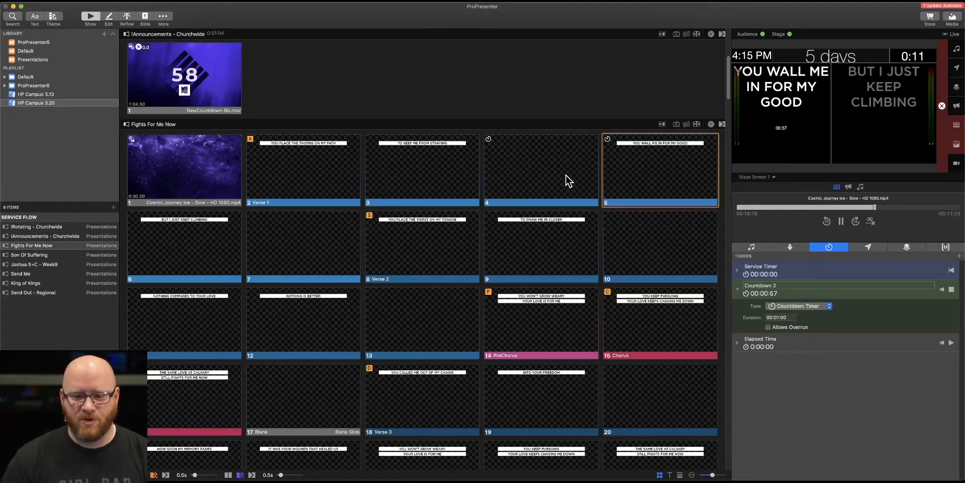
pyautogui.click(540, 169)
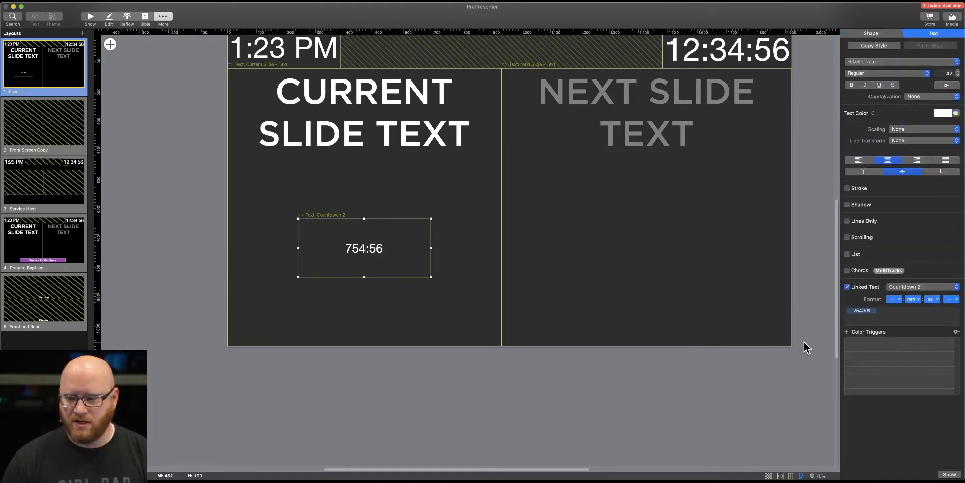
pyautogui.click(921, 286)
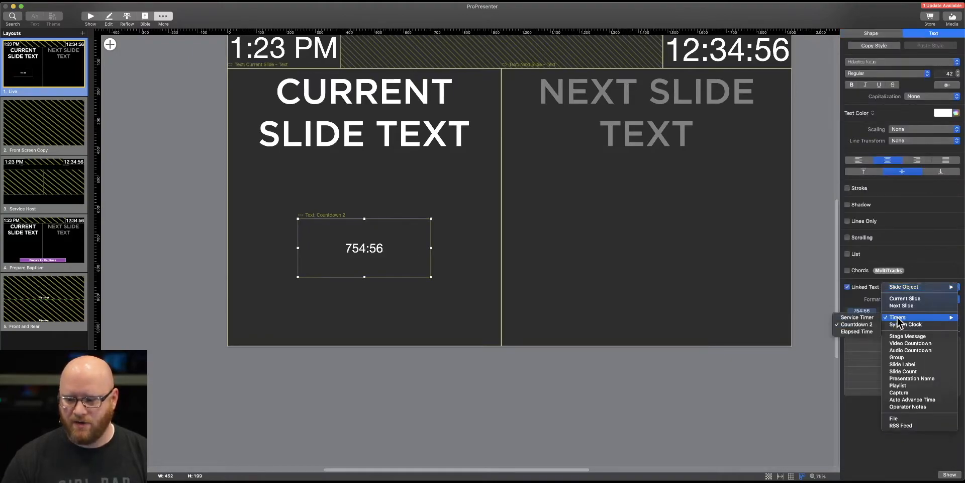
pyautogui.moveTo(855, 318)
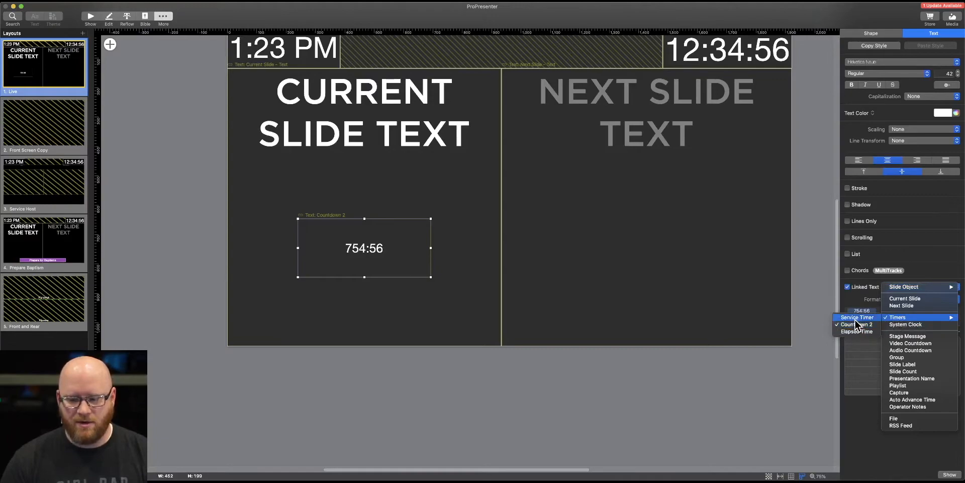
pyautogui.moveTo(856, 332)
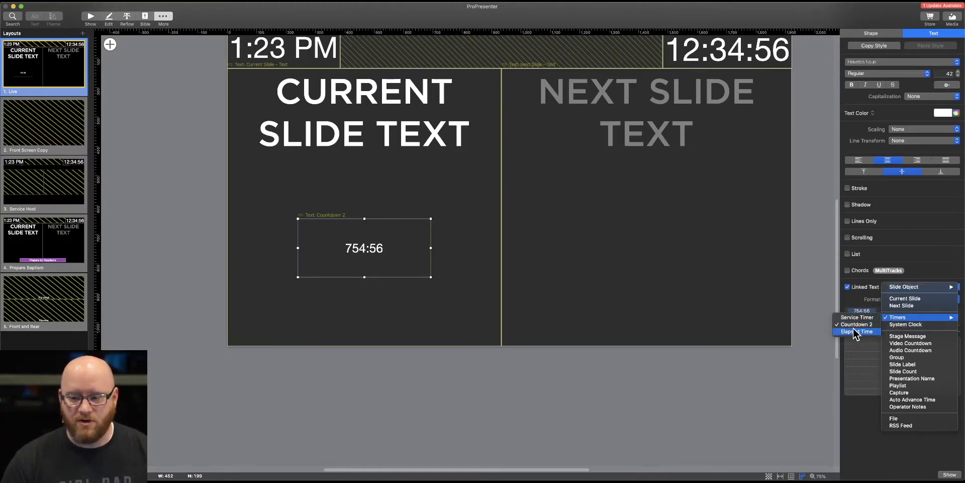
pyautogui.click(855, 324)
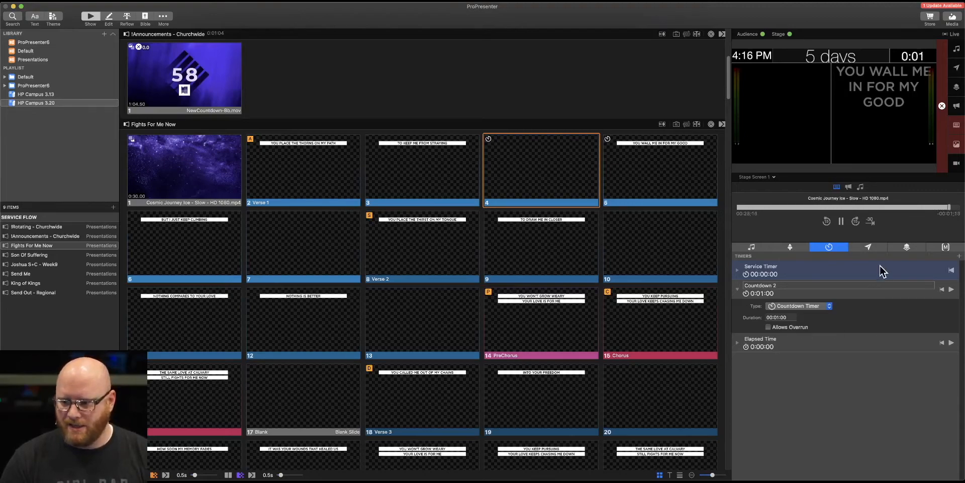
# Step: Show the messages list with the 1:30 Timer message's Service Timer settings
pyautogui.click(869, 247)
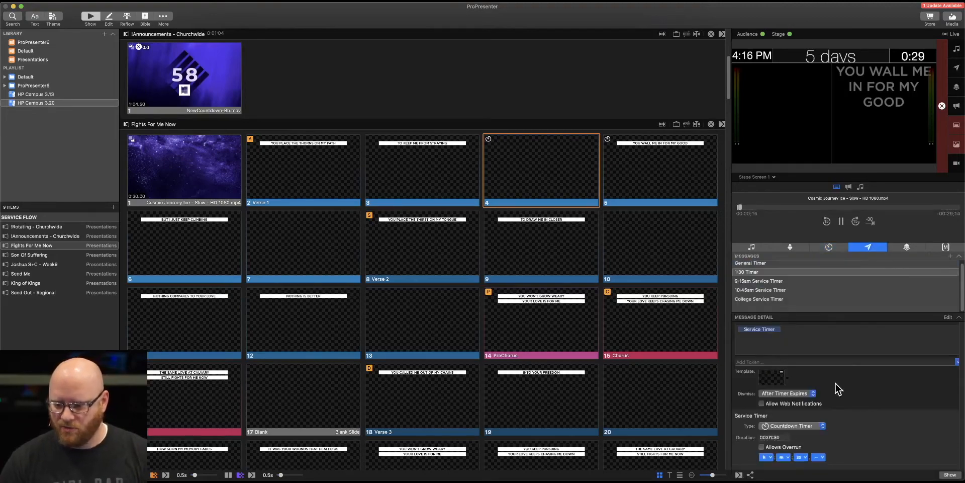